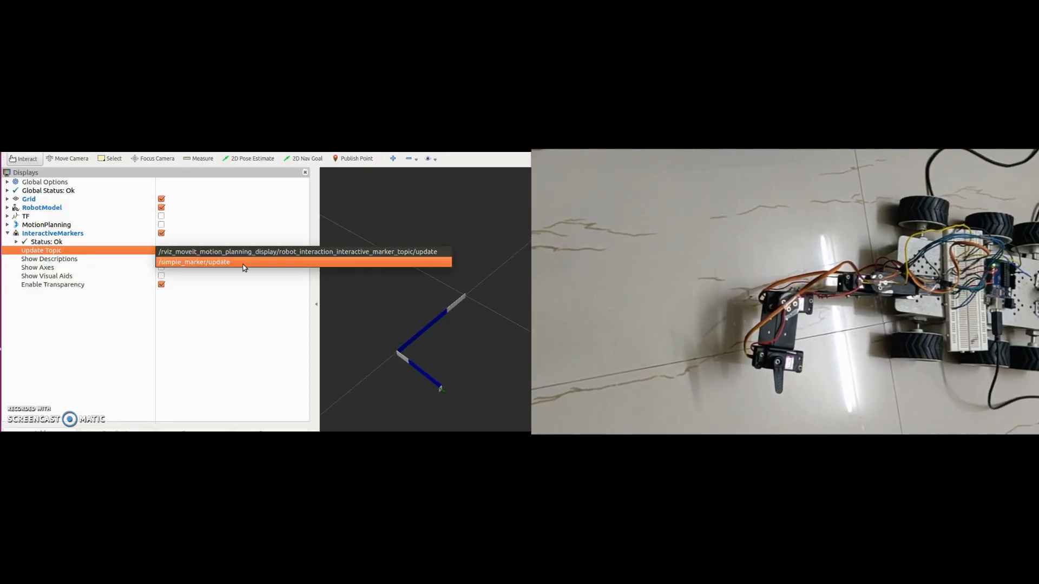
Use /simple_marker/update for the markers and execute the trajectory through the via points
click(193, 262)
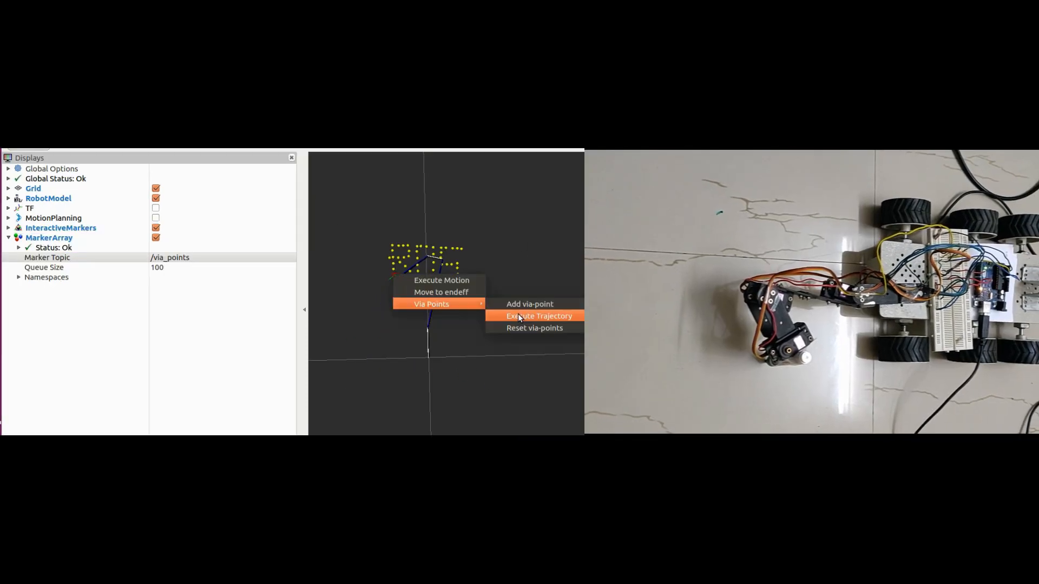
click(539, 316)
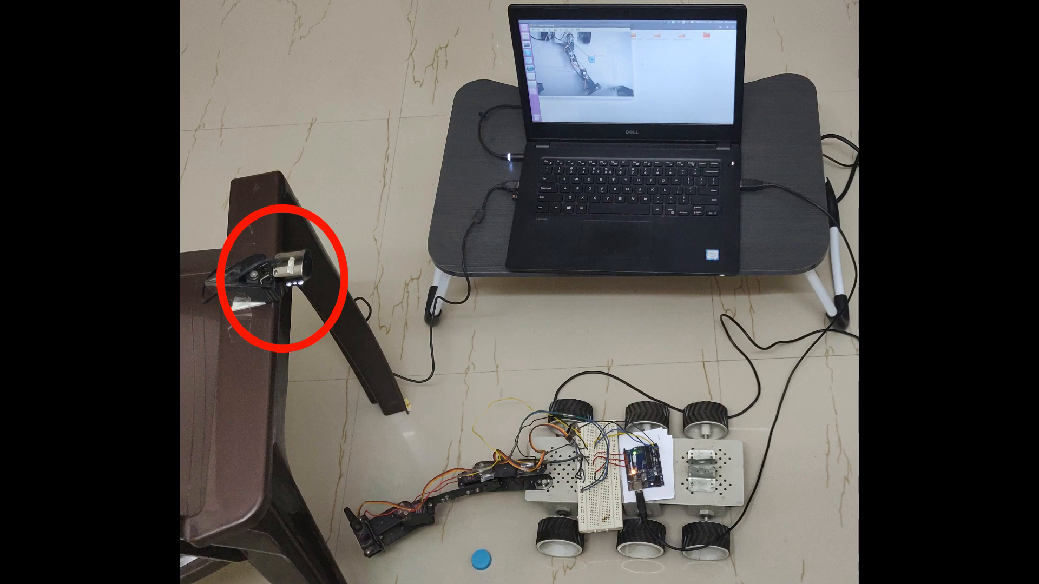
text(rosla)
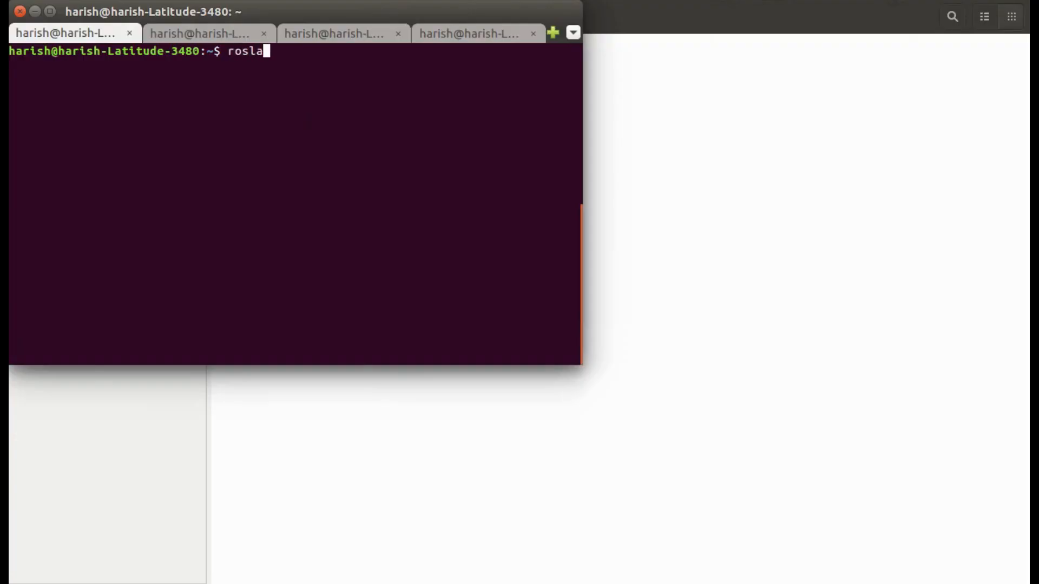
Run roslaunch three_dof_planar_manipulator_moveit_config demo so MoveIt planning and controllers start
text(unch three_dof_planar_manipulator_moveit_config)
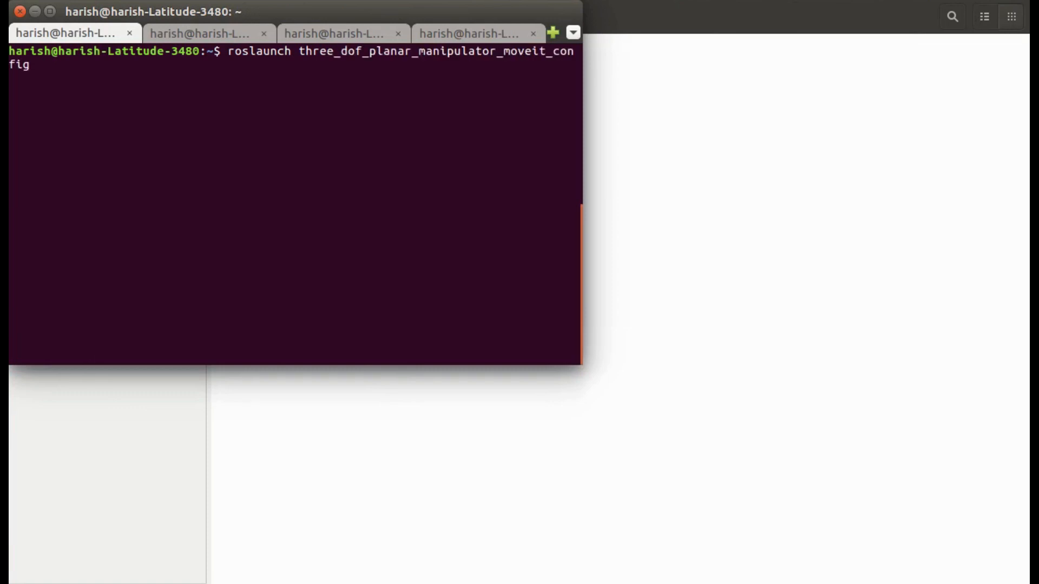
text(r)
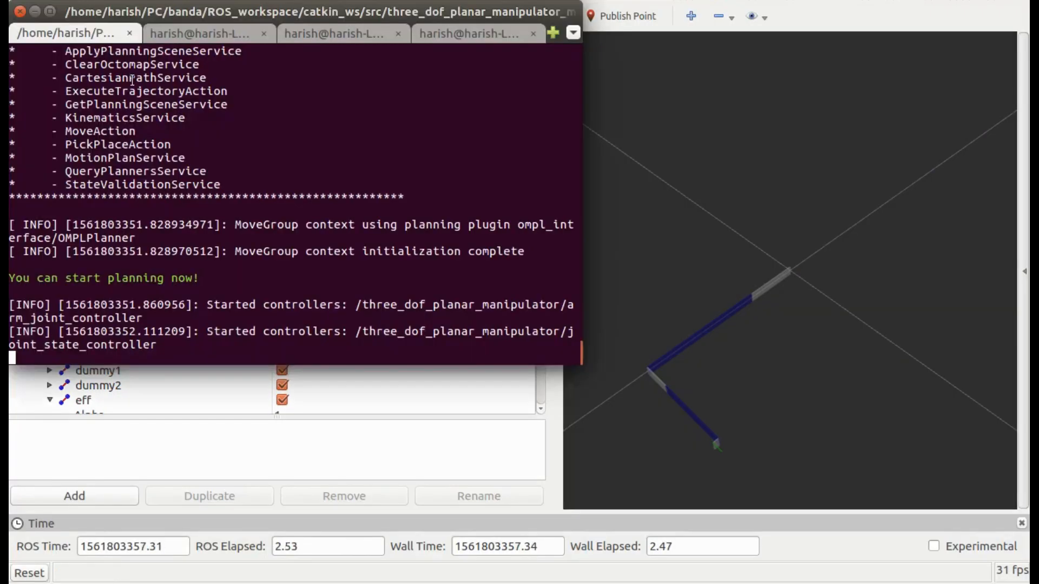
In the second tab run rosrun three_dof_planar_manipulator track_blob.py to start blob tracking
click(199, 34)
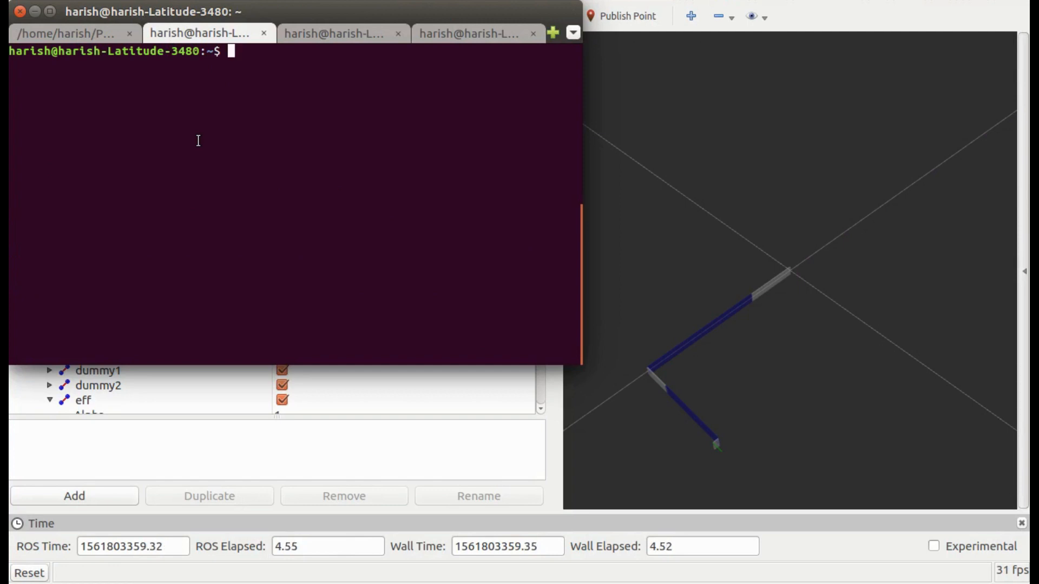
text(rosrun t)
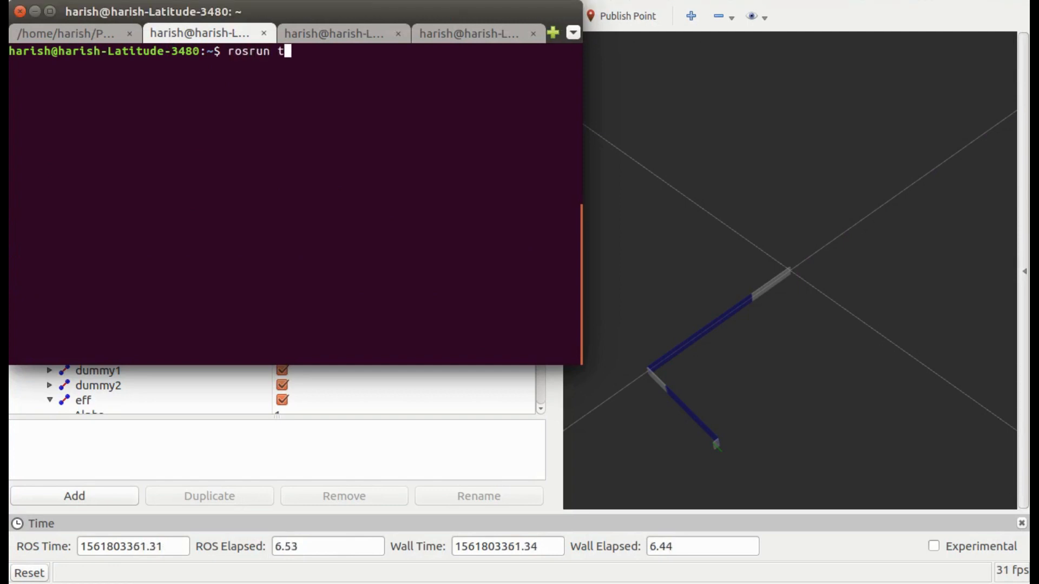
key(enter)
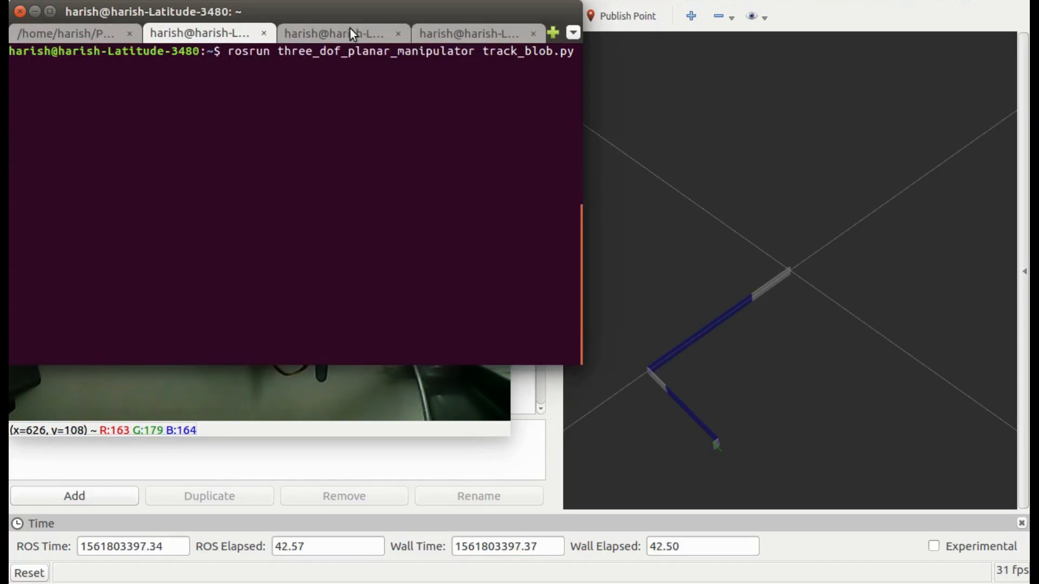
In the third tab run rosrun rosserial_python serial_node.py _port:=/dev/ttyACM0
click(333, 34)
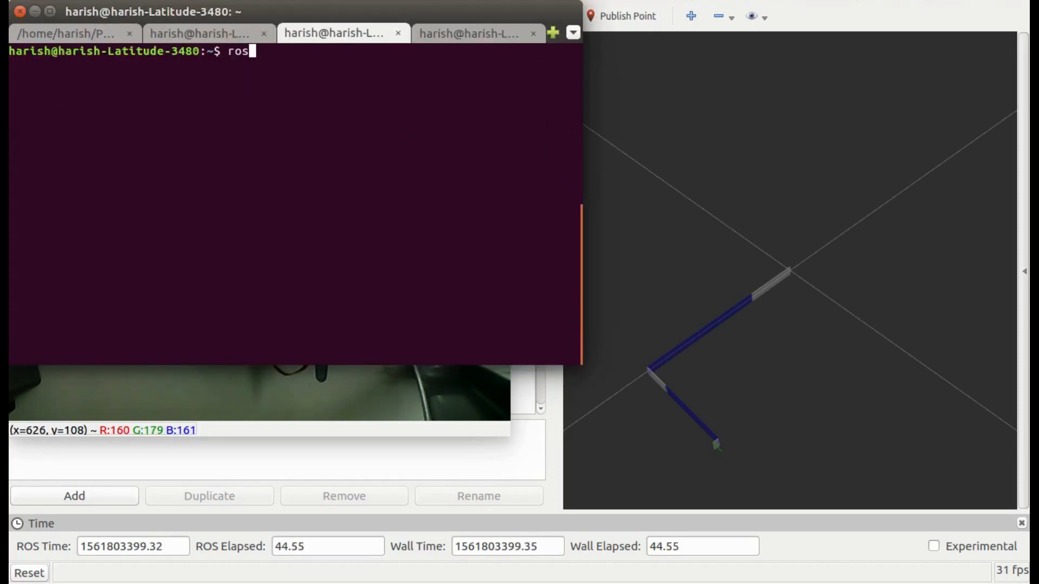
text(run ro)
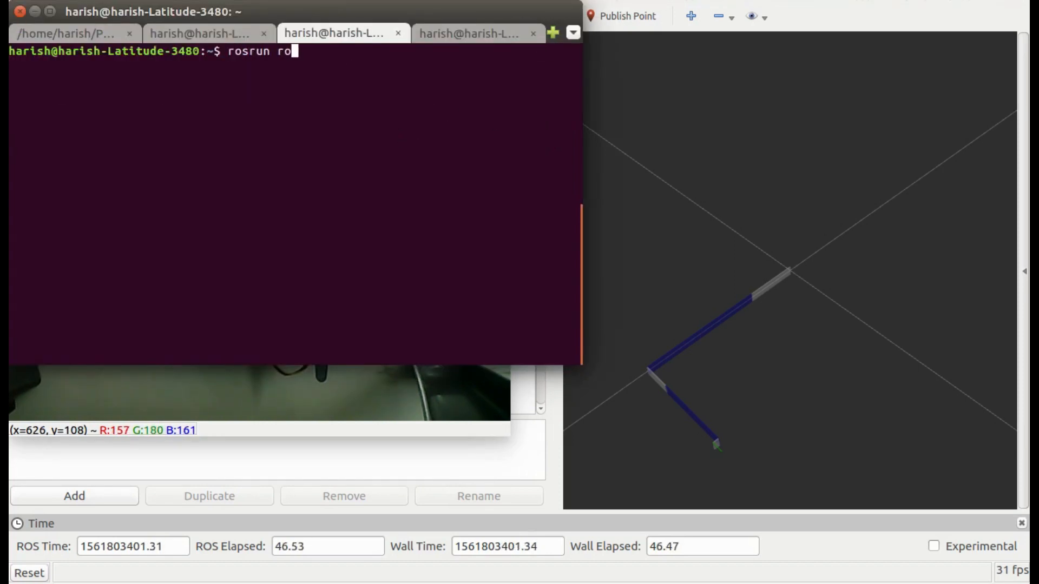
text(sserial_)
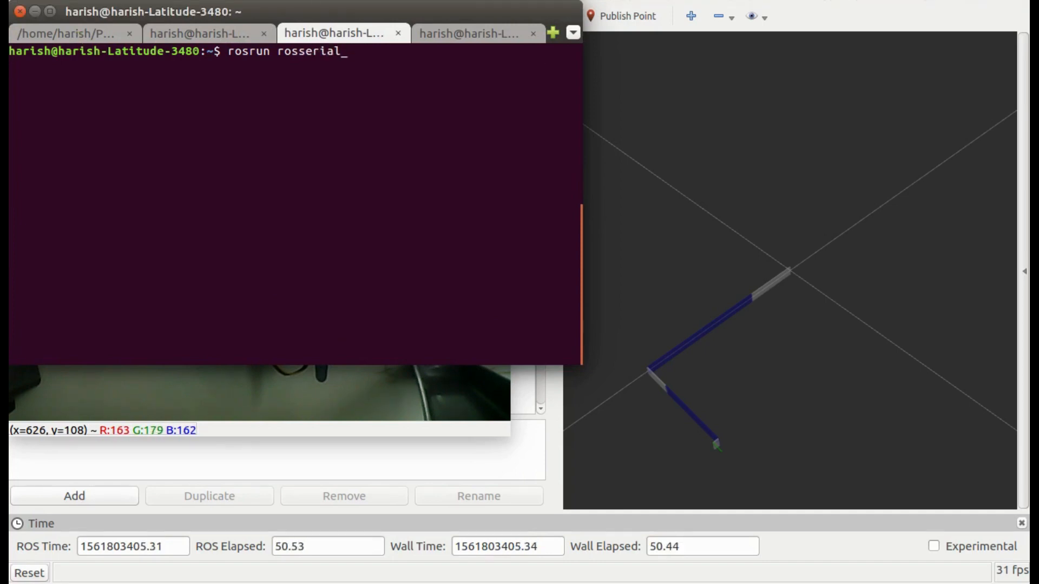
text(python)
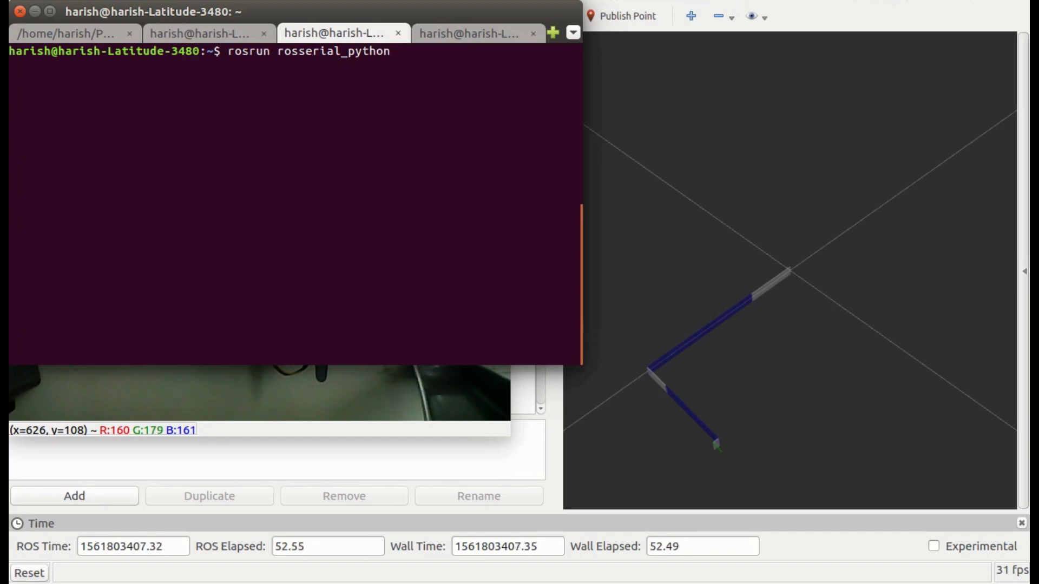
text(serial_node.py)
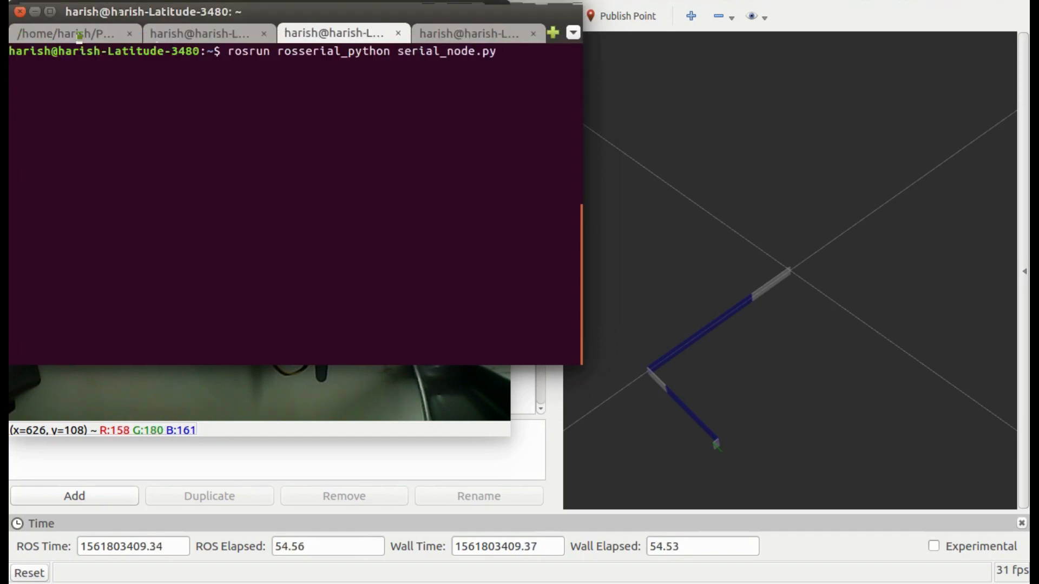
text(_port)
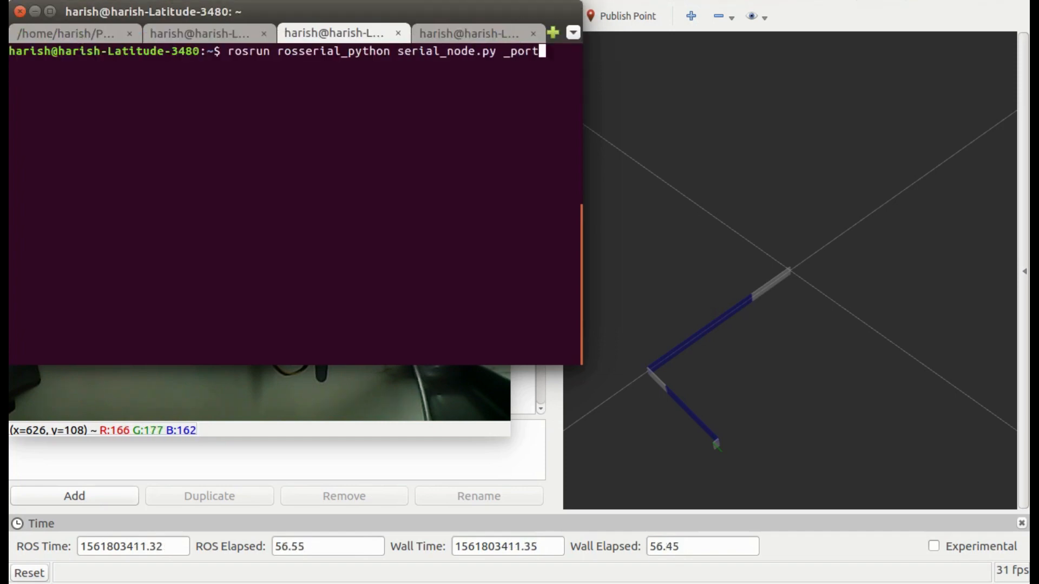
text(:=tt)
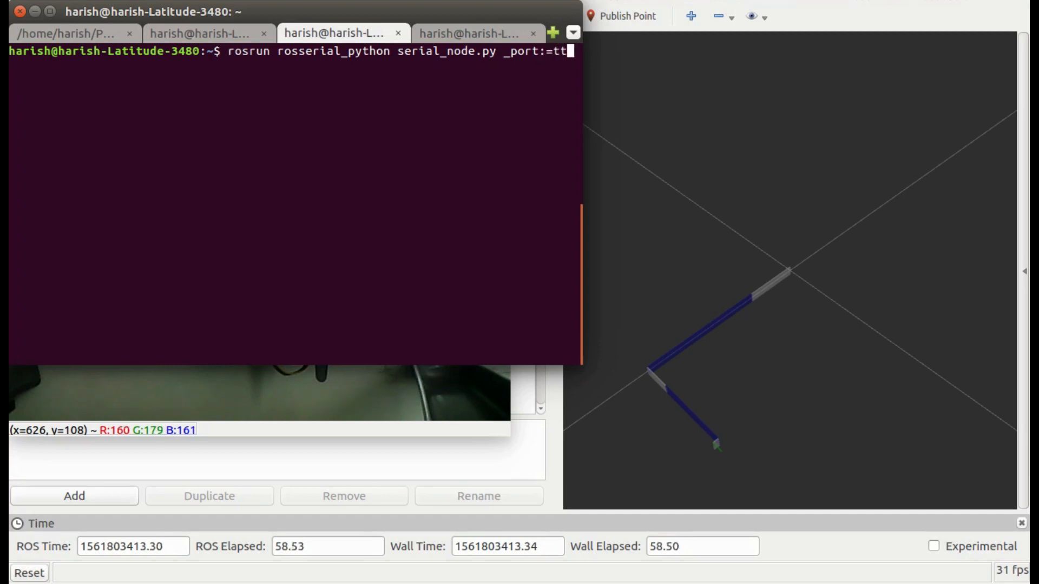
key(Backspace)
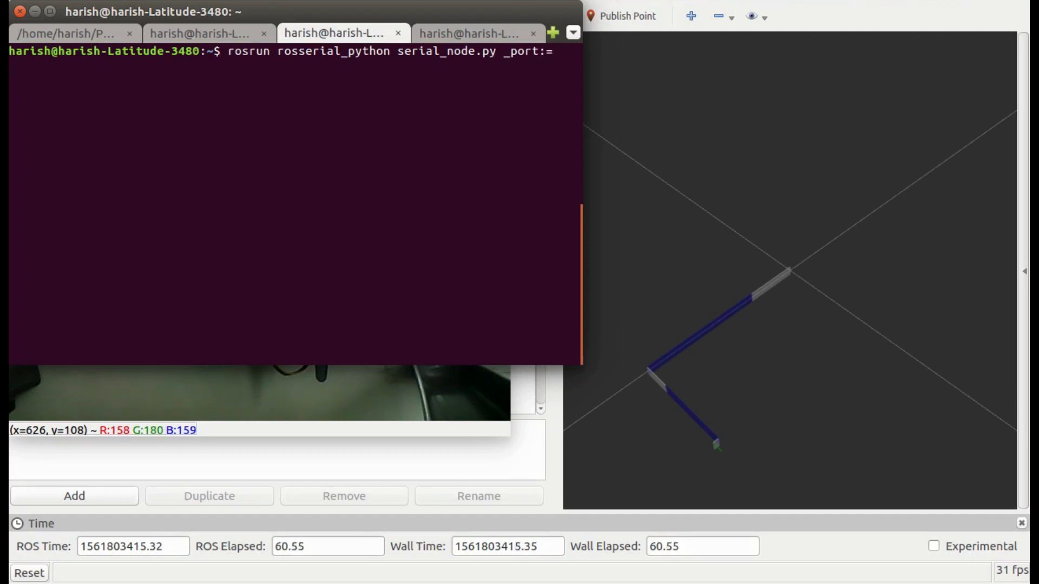
text(/dev/tt)
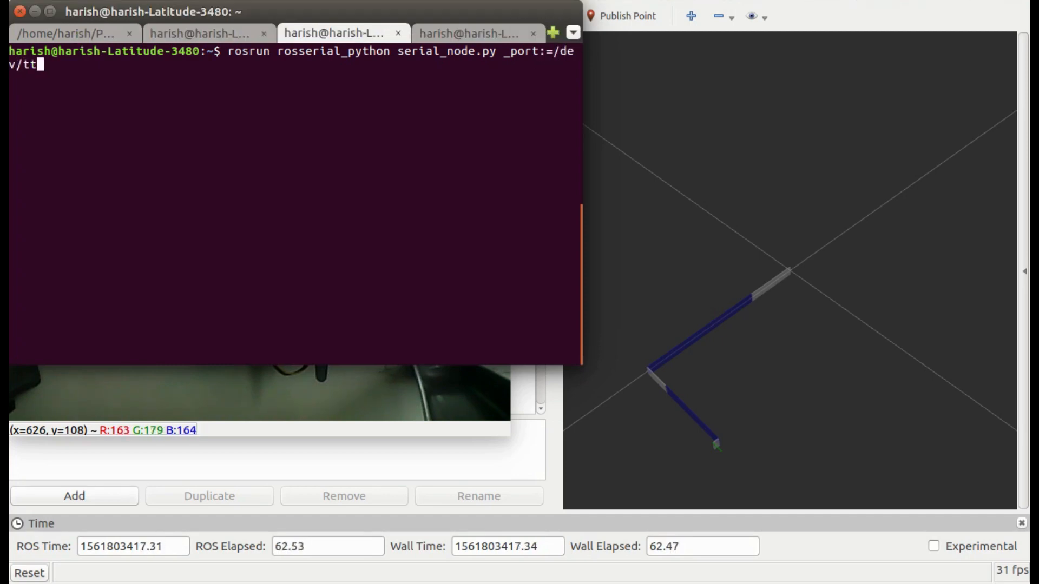
text(yACM)
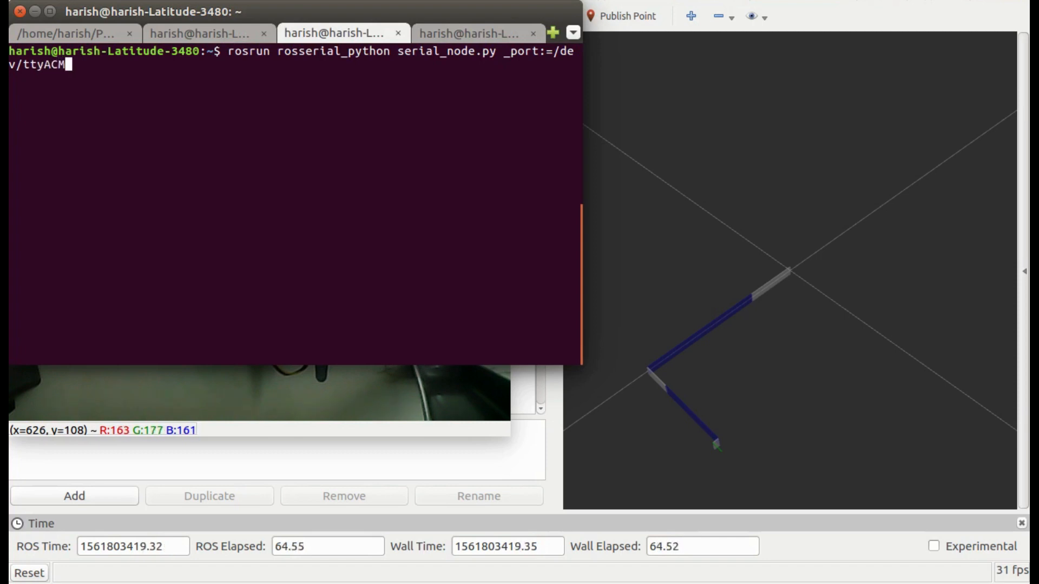
text(0)
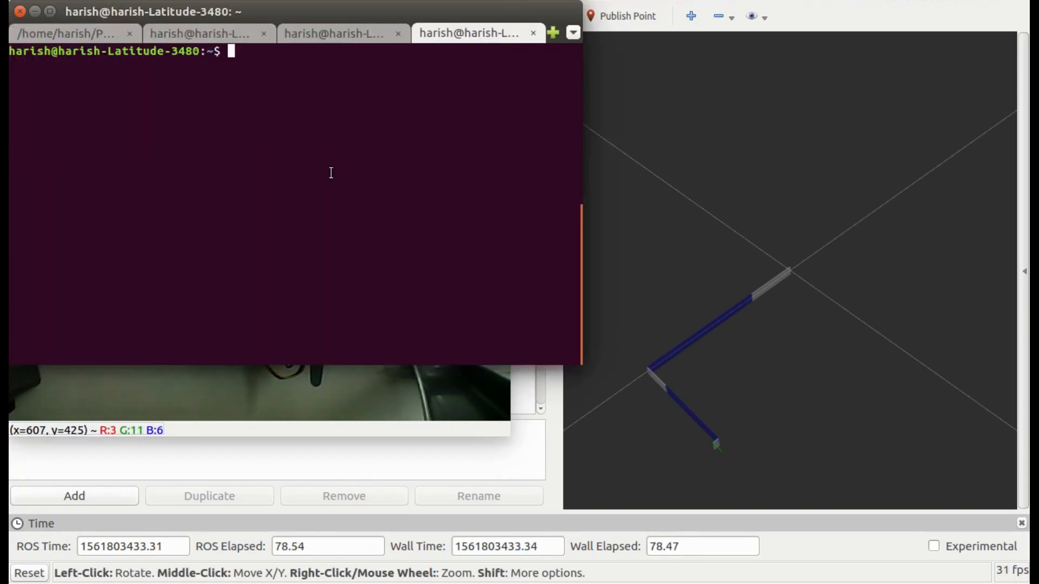
In the fourth tab run rosrun three_dof_planar_manipulator execute_motion.py
text(rosrut)
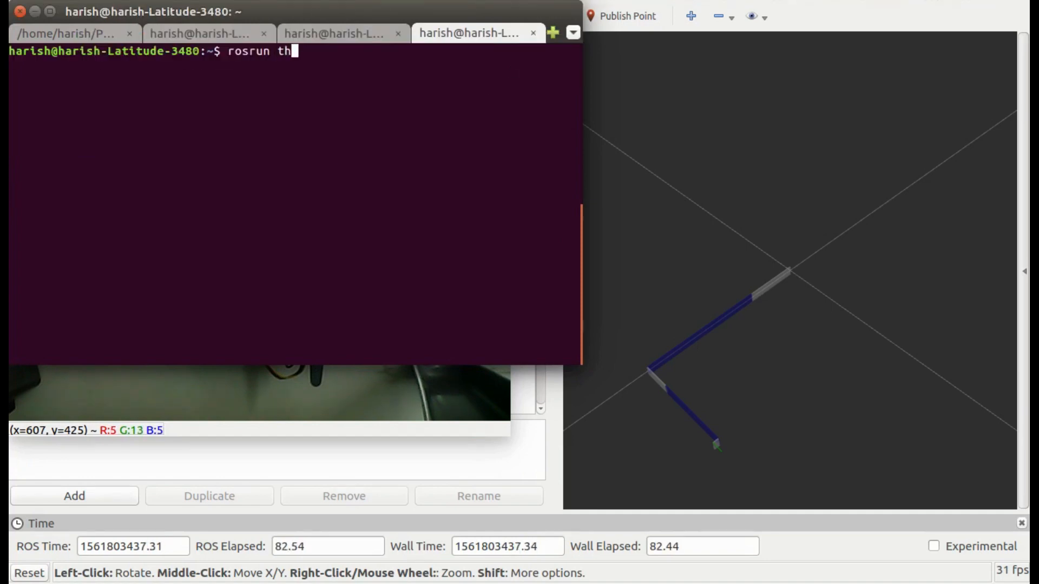
text(ree_dof_planar_manipulator ex)
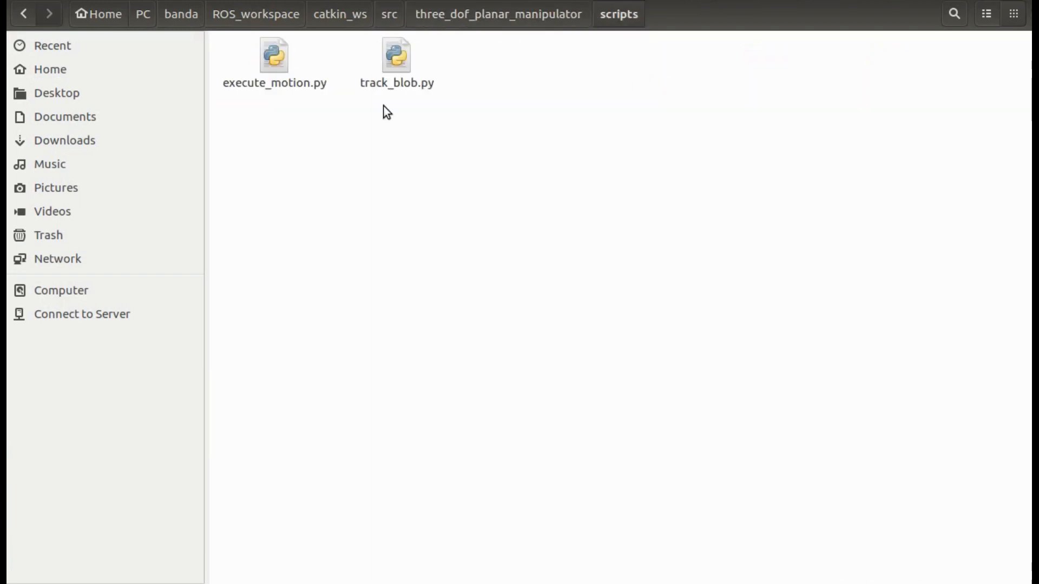
Select execute_motion.py and track_blob.py and open both with gedit
click(396, 55)
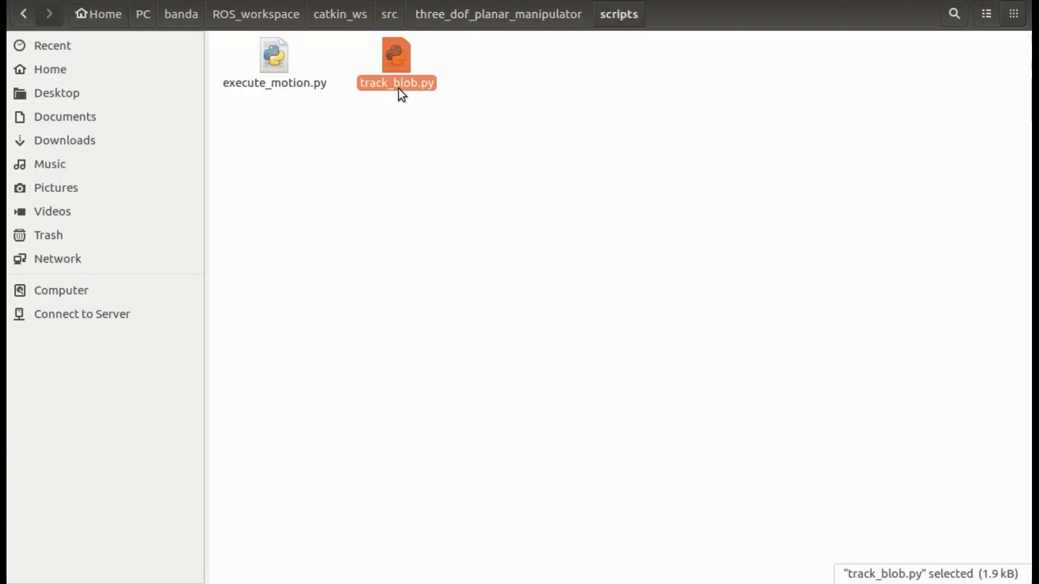
mouse_move(274, 56)
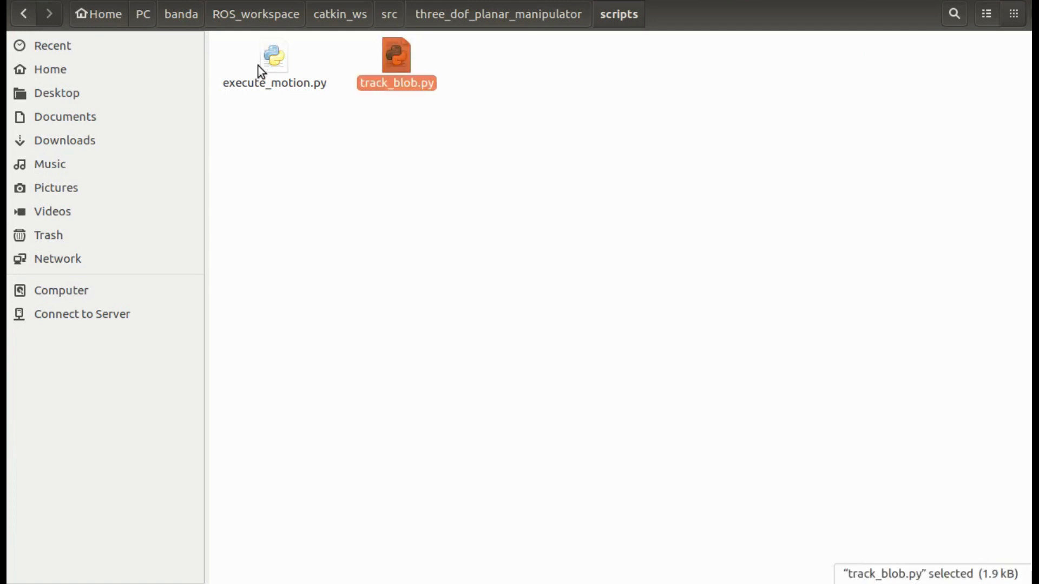
right_click(273, 56)
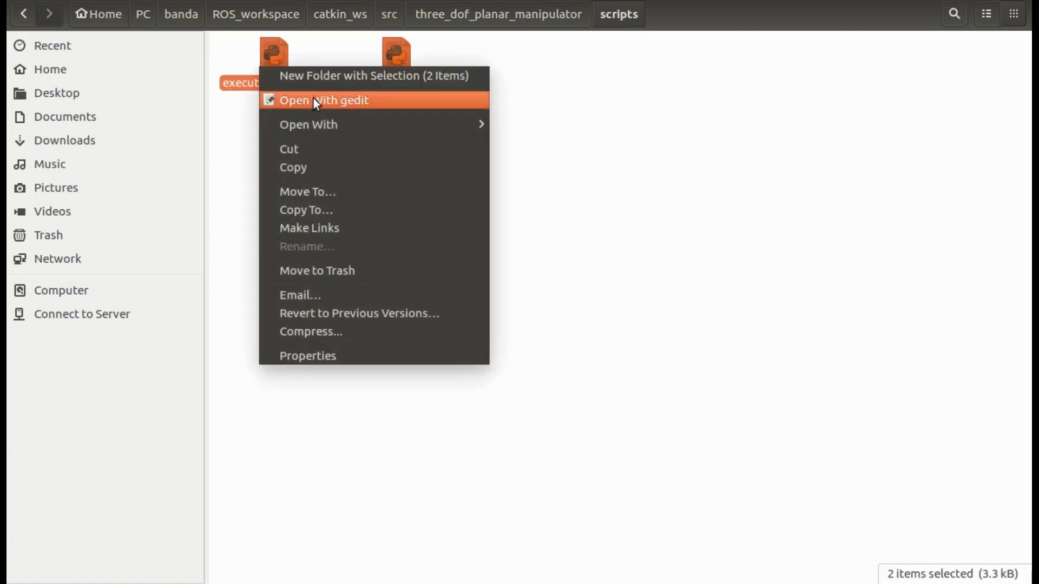
click(322, 100)
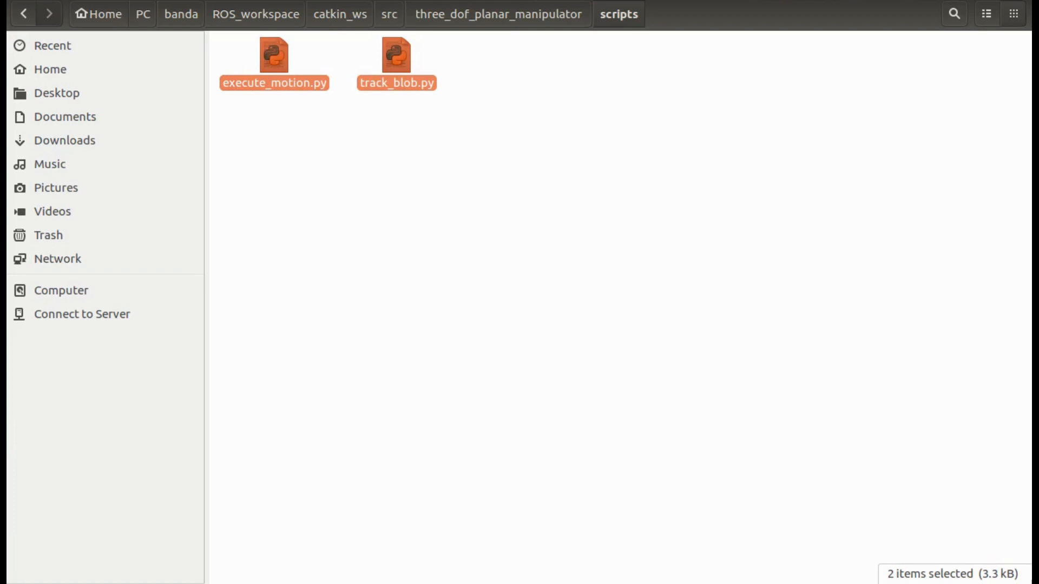
double_click(274, 55)
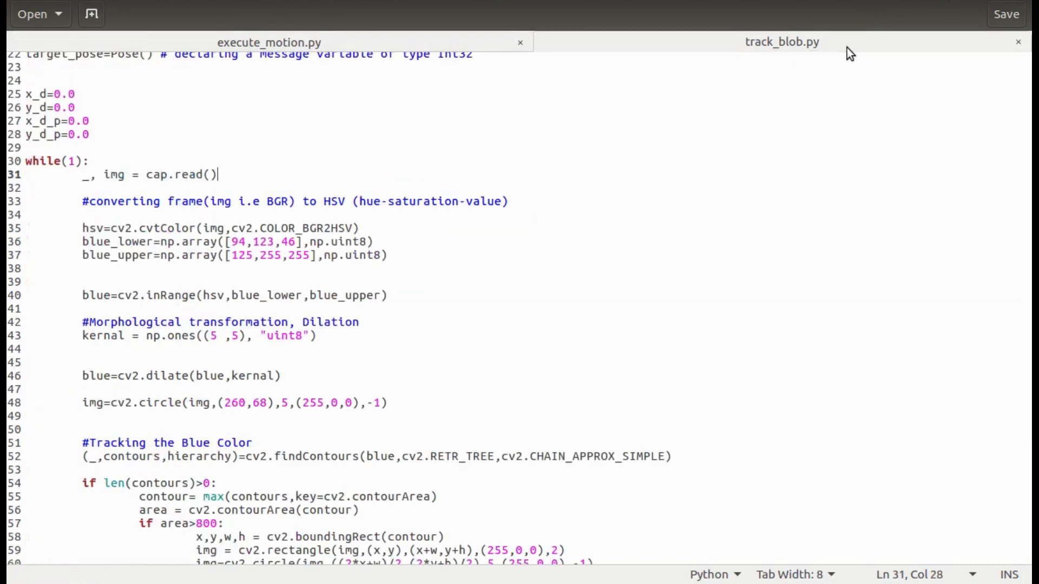
scroll(down, 3)
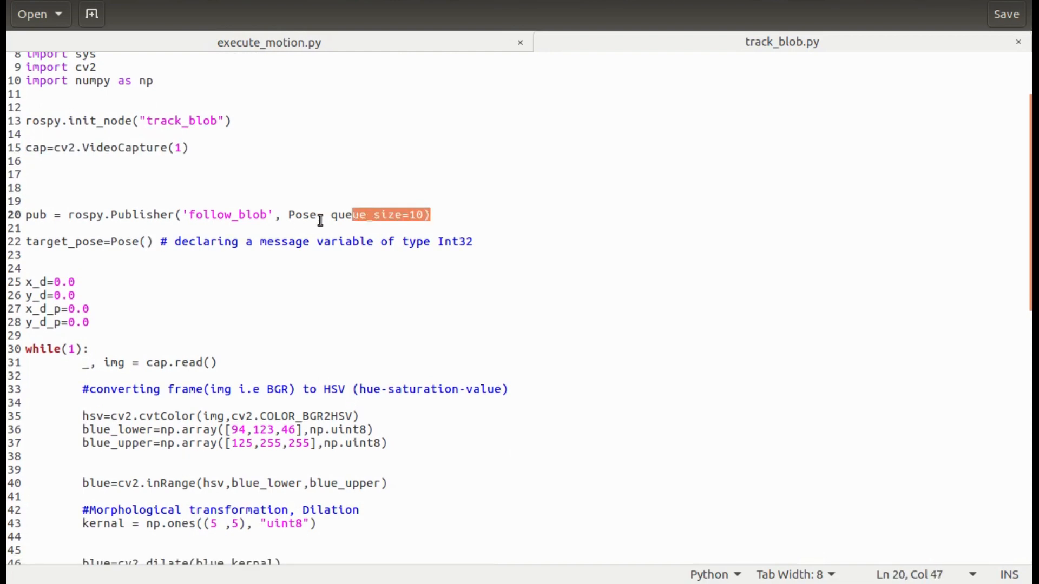
double_click(302, 215)
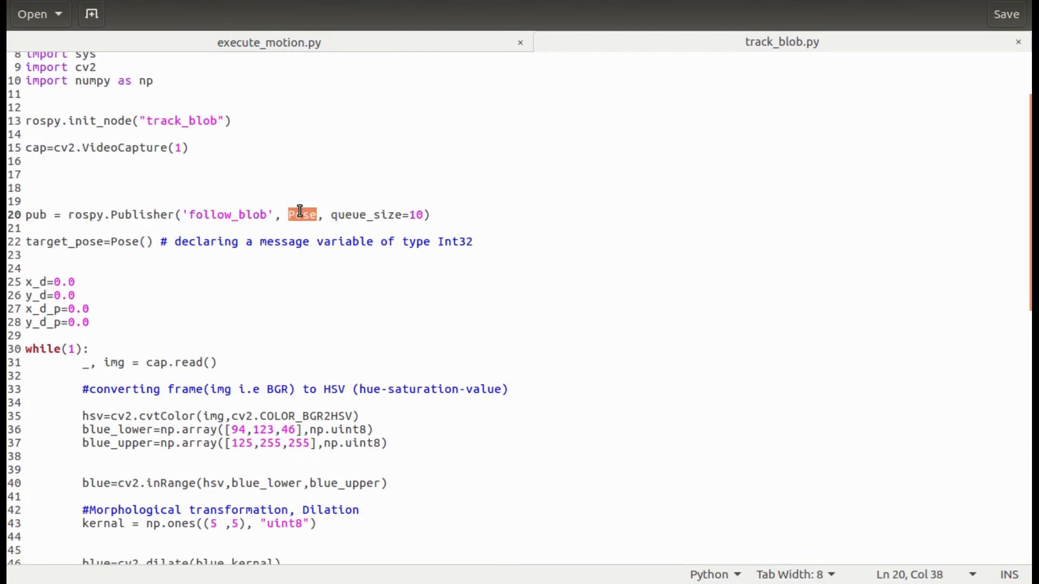
scroll(down, 3)
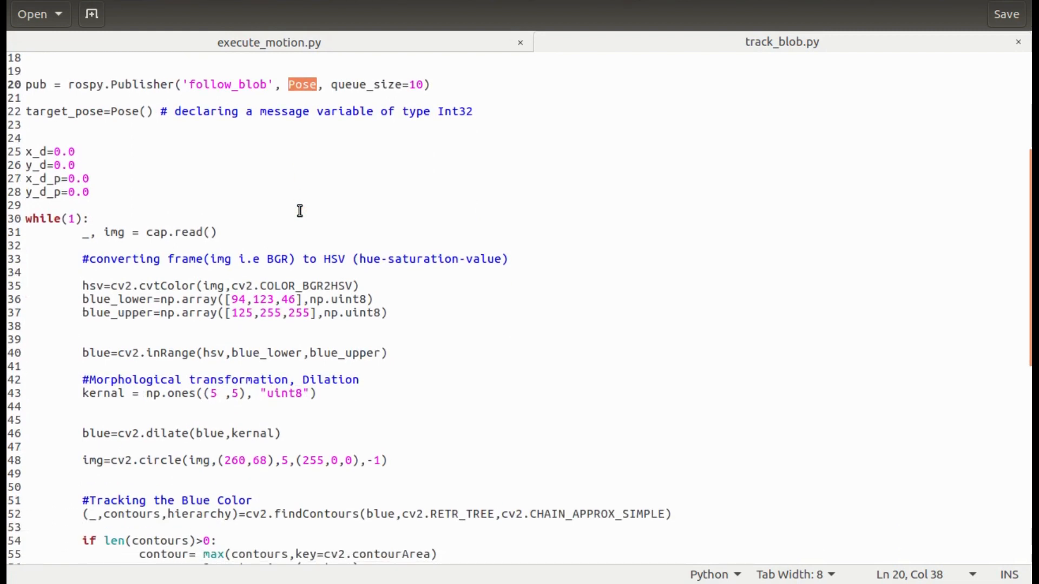
scroll(down, 3)
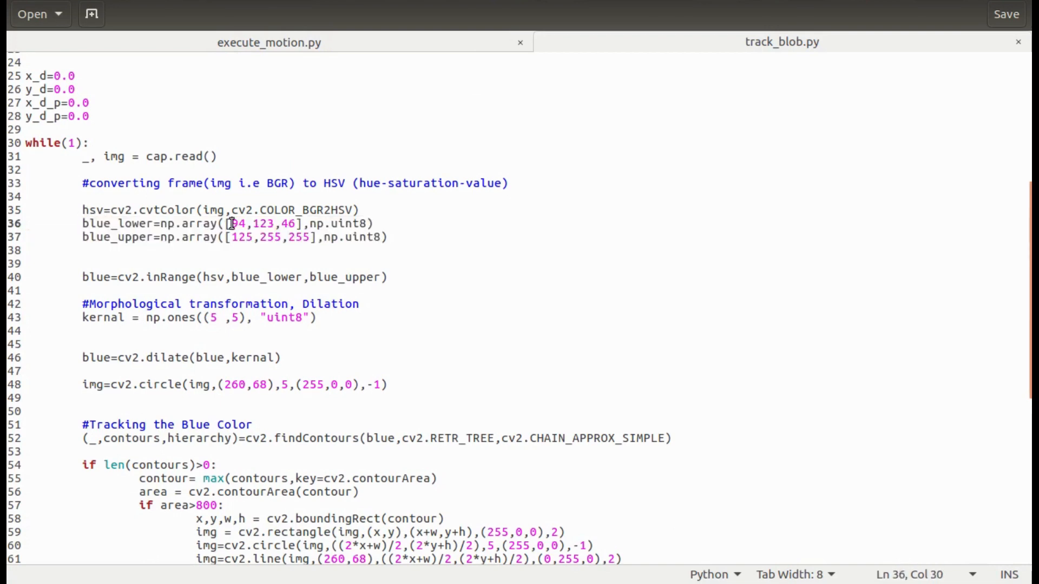
drag(250, 237, 299, 237)
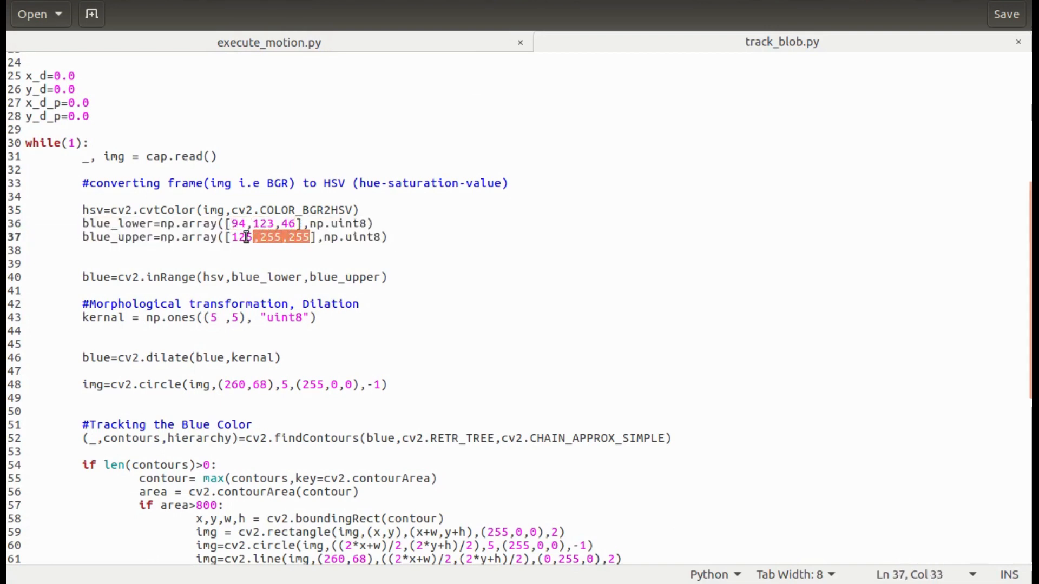
click(250, 264)
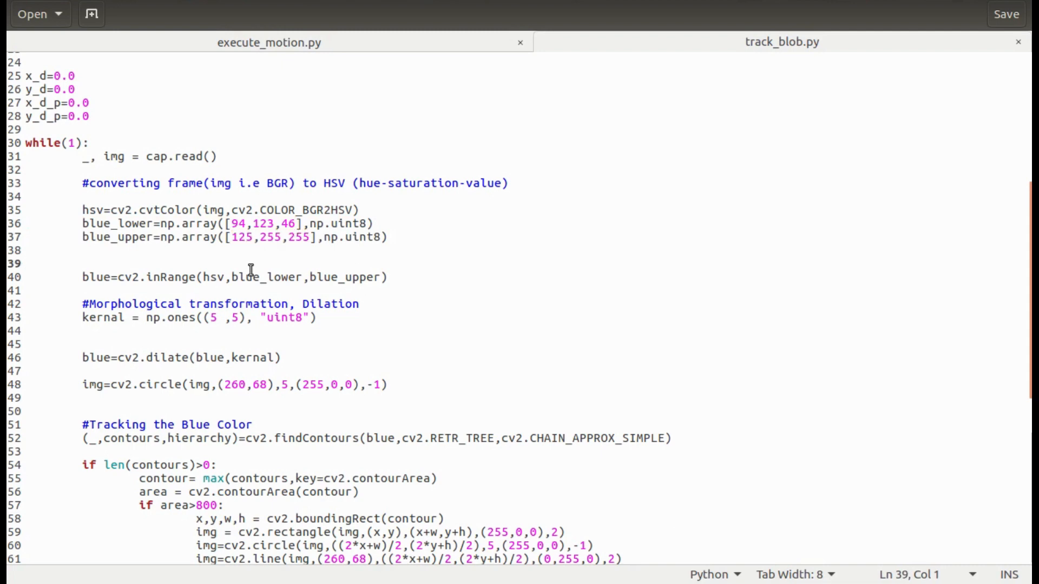
scroll(down, 3)
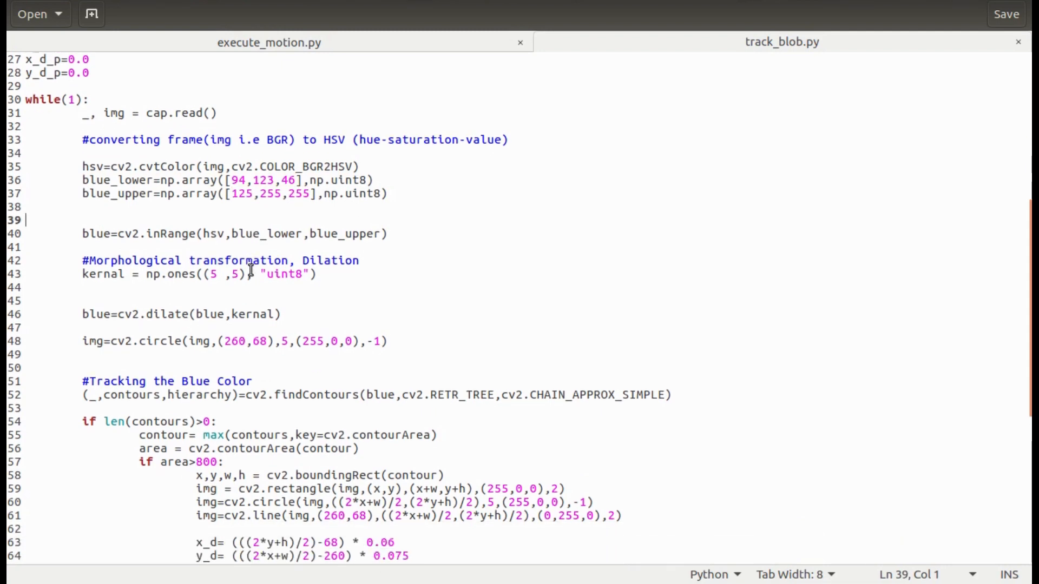
scroll(down, 3)
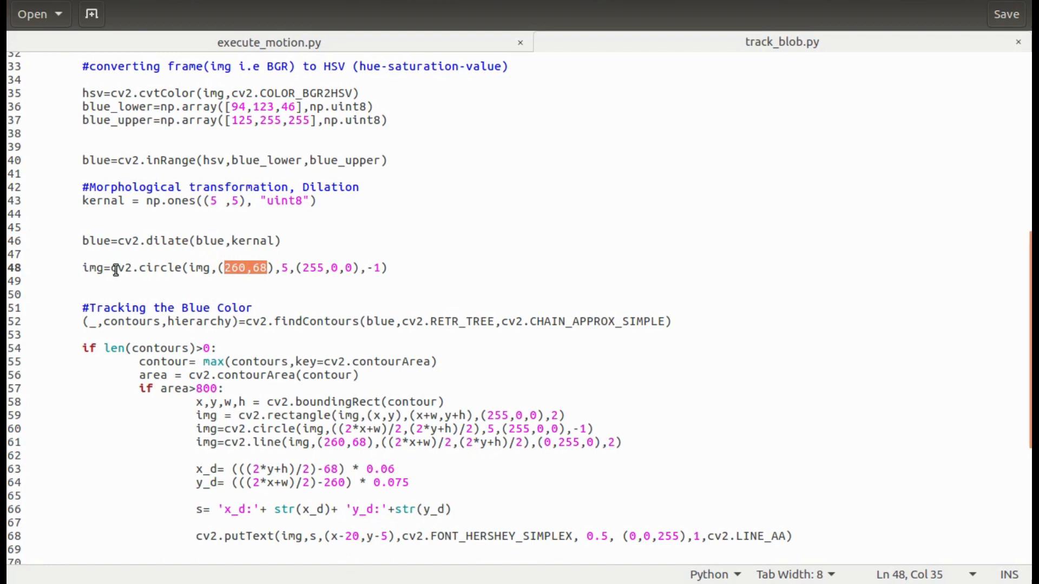
scroll(down, 3)
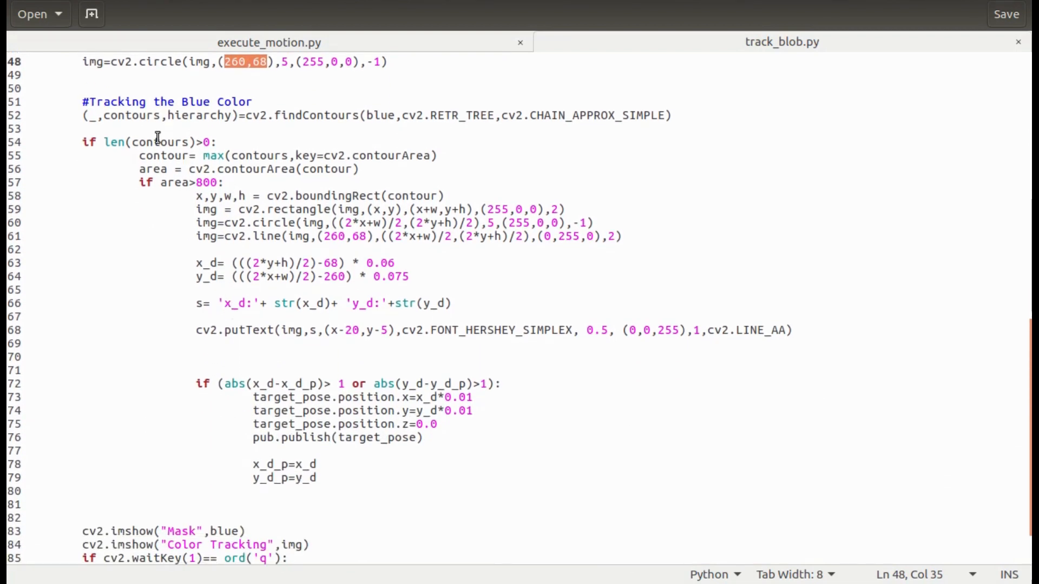
double_click(132, 115)
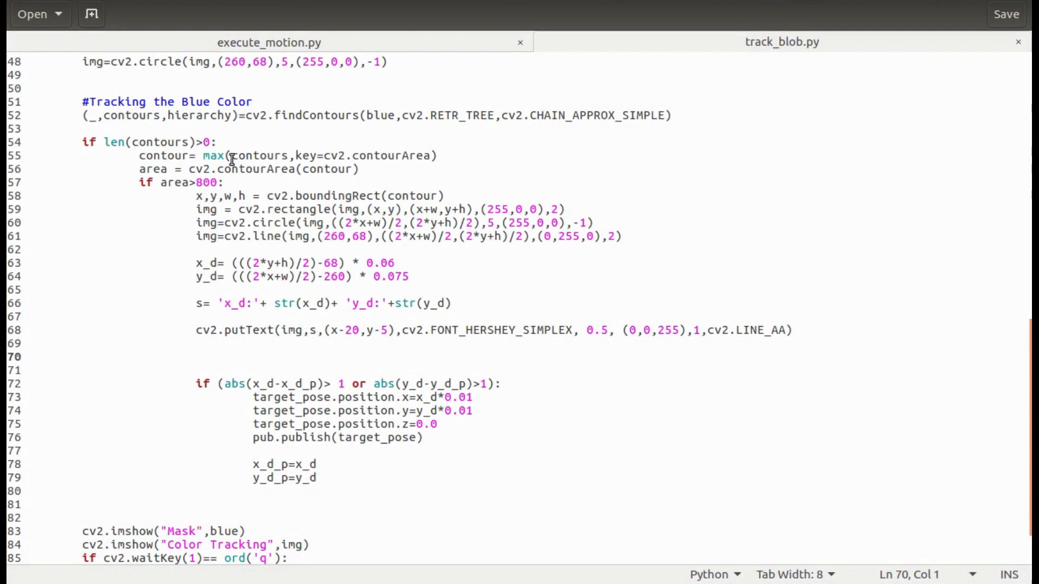
double_click(213, 156)
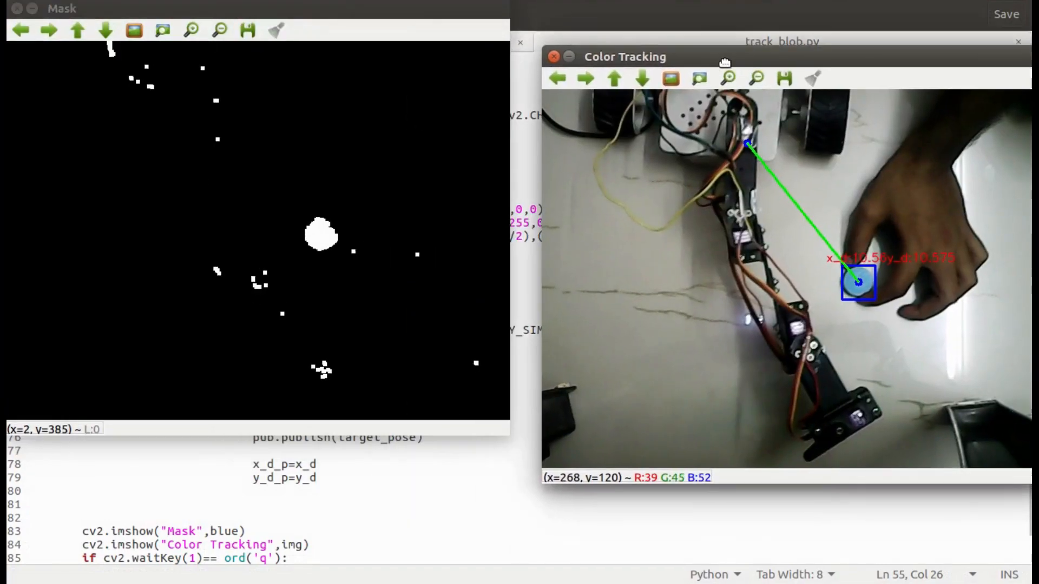
drag(724, 63, 678, 30)
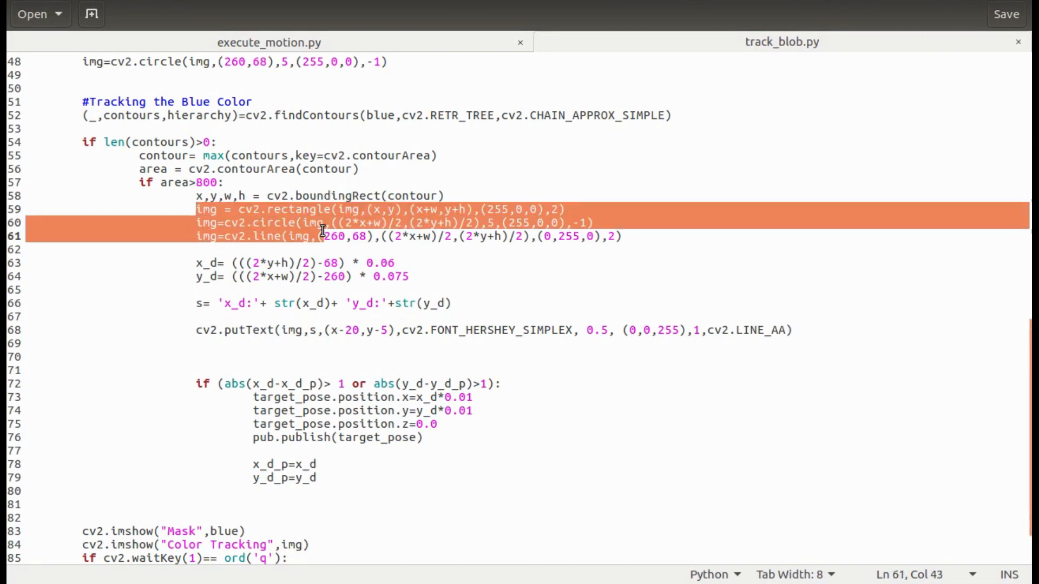
click(421, 280)
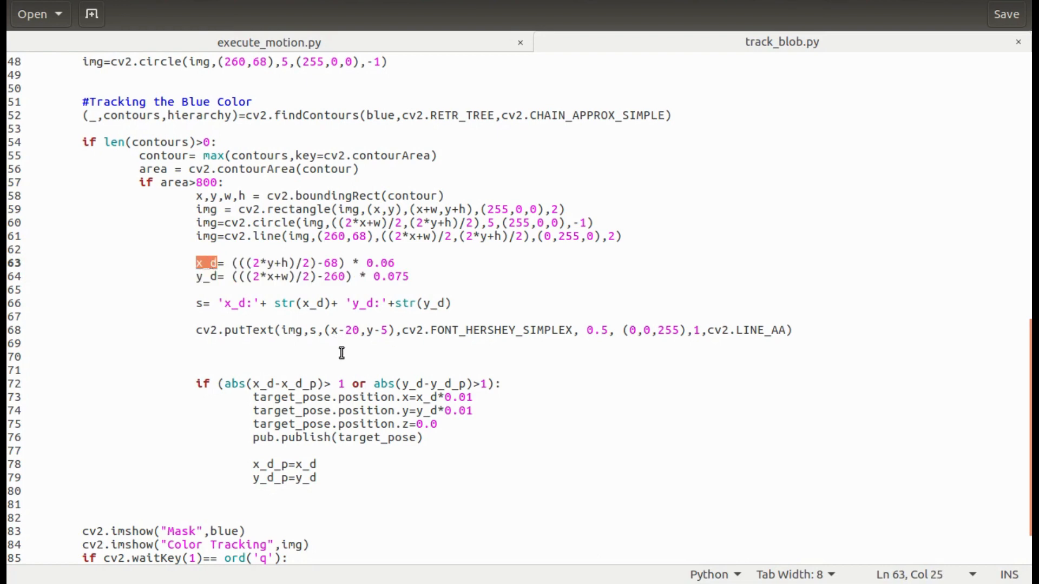
scroll(down, 3)
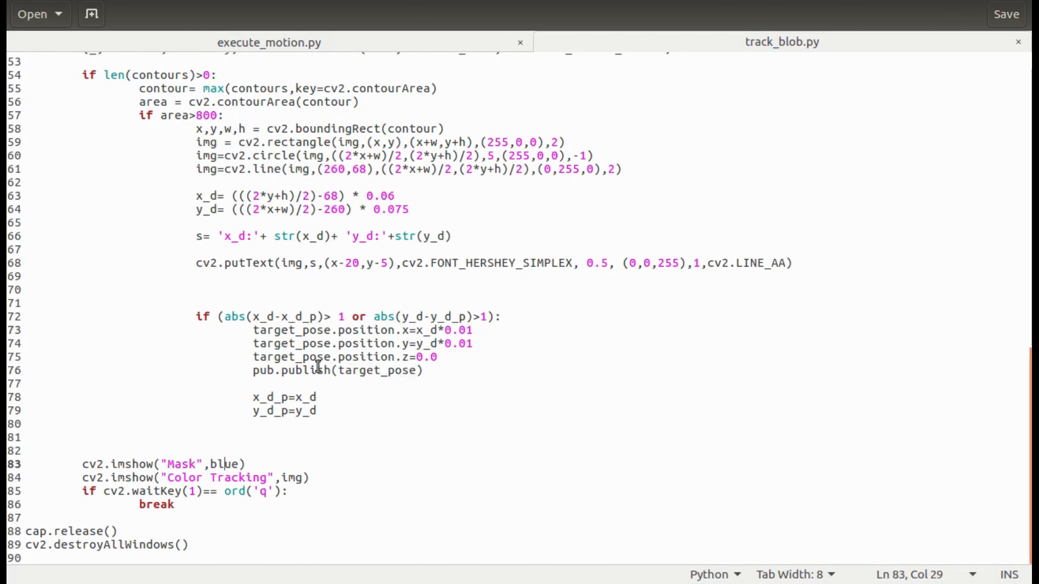
double_click(305, 370)
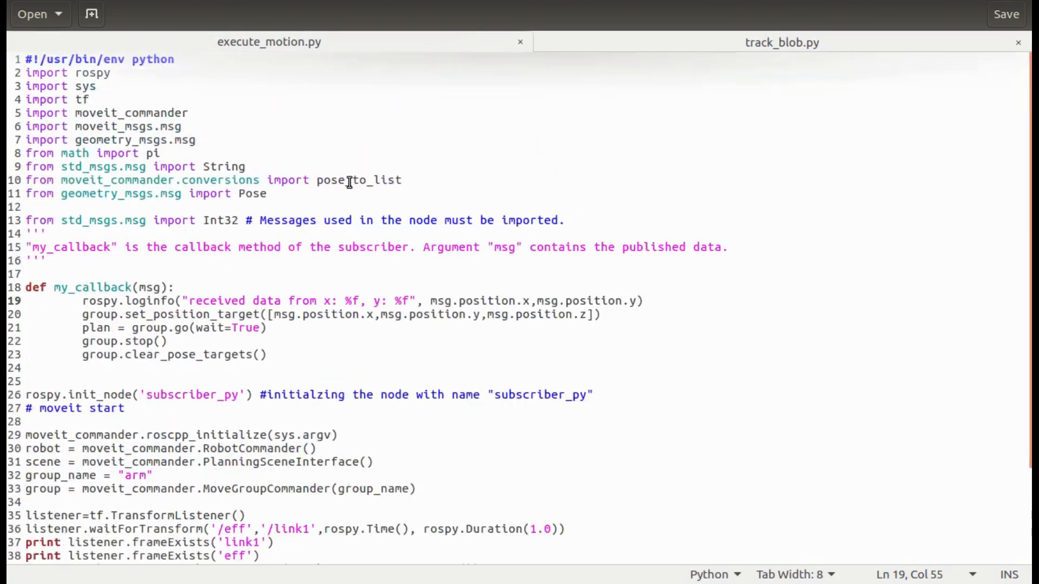
Review execute_motion.py, highlighting moveit_commander, and glance back at track_blob.py
scroll(down, 3)
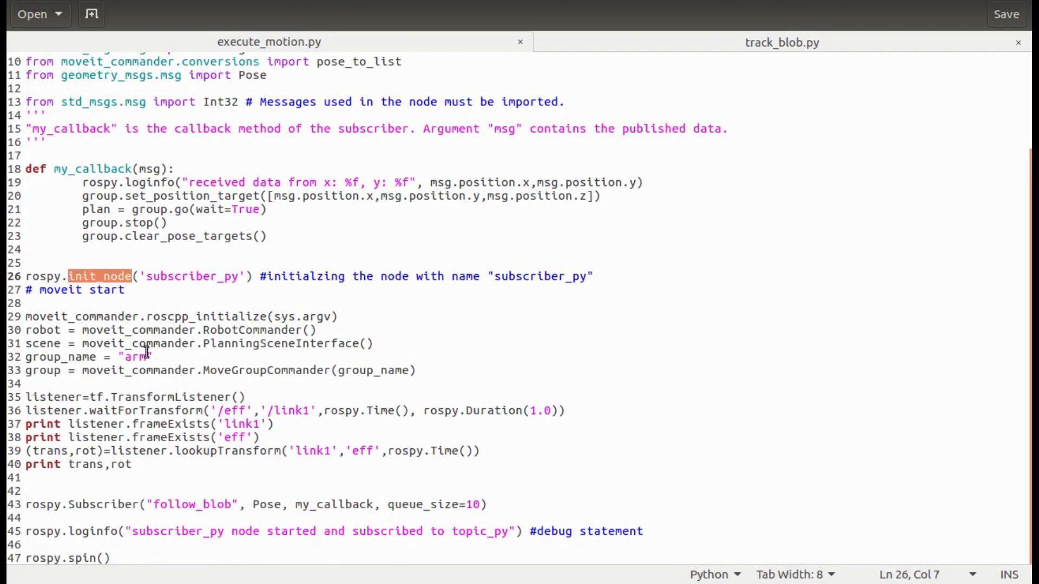
double_click(81, 315)
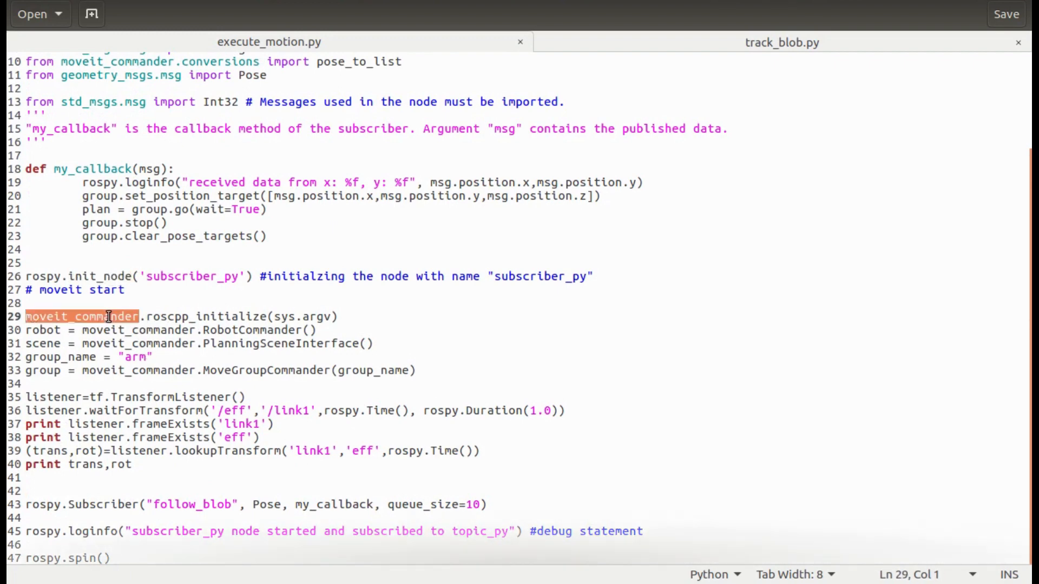
mouse_move(102, 513)
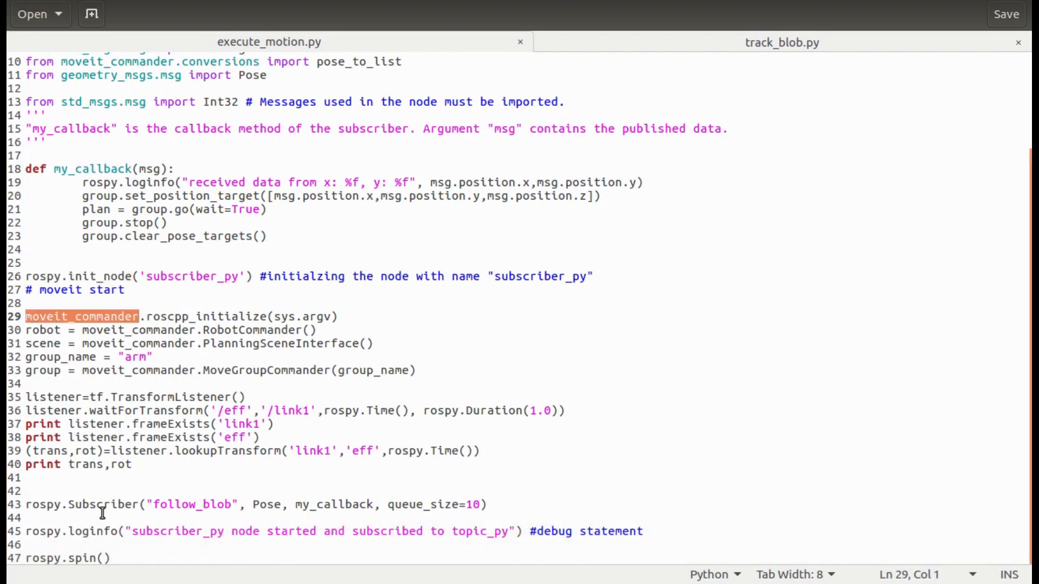
double_click(101, 505)
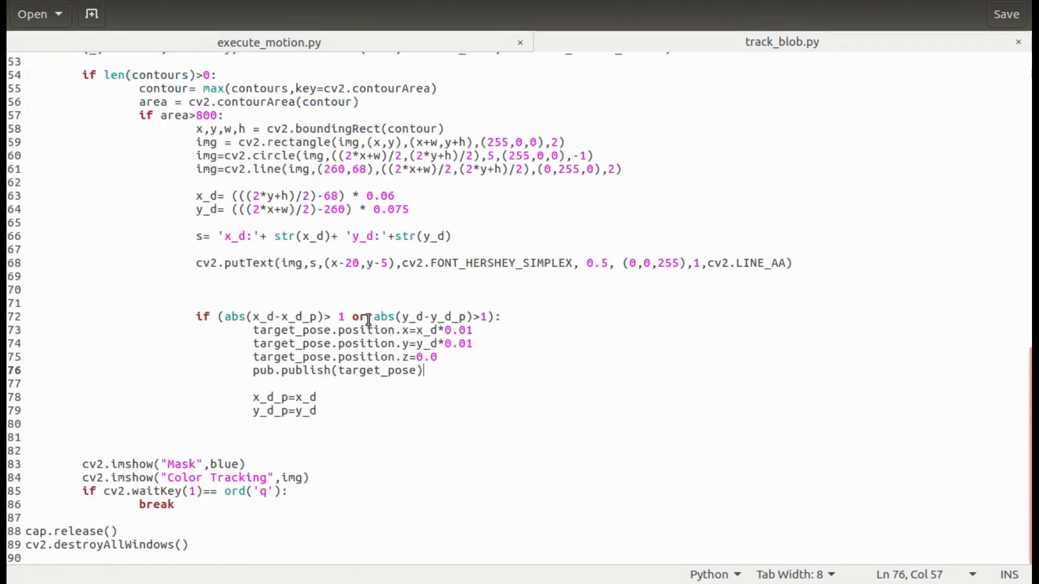
Return to execute_motion.py and point out the line that executes the plan
double_click(305, 370)
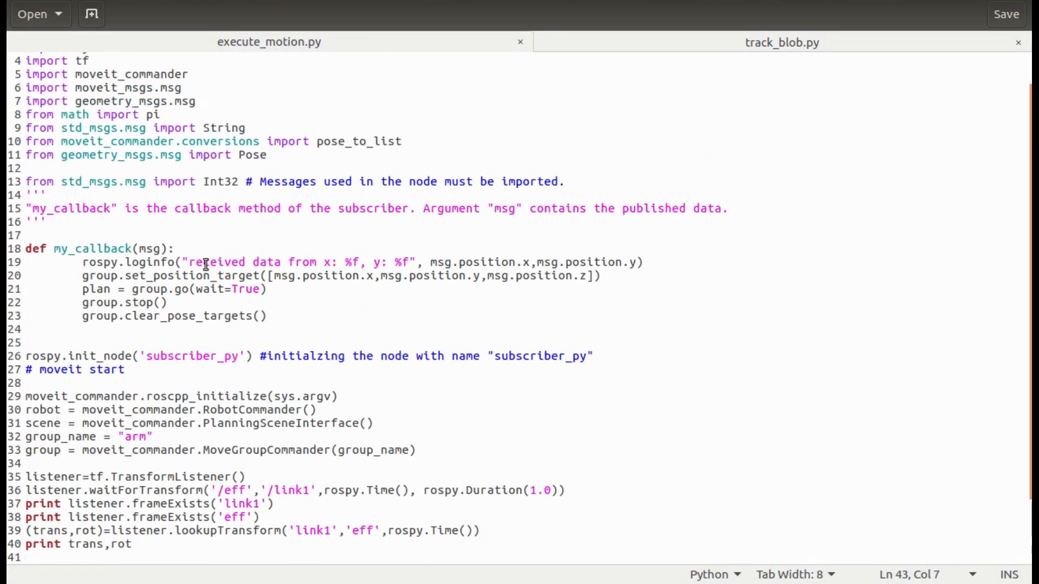
click(201, 289)
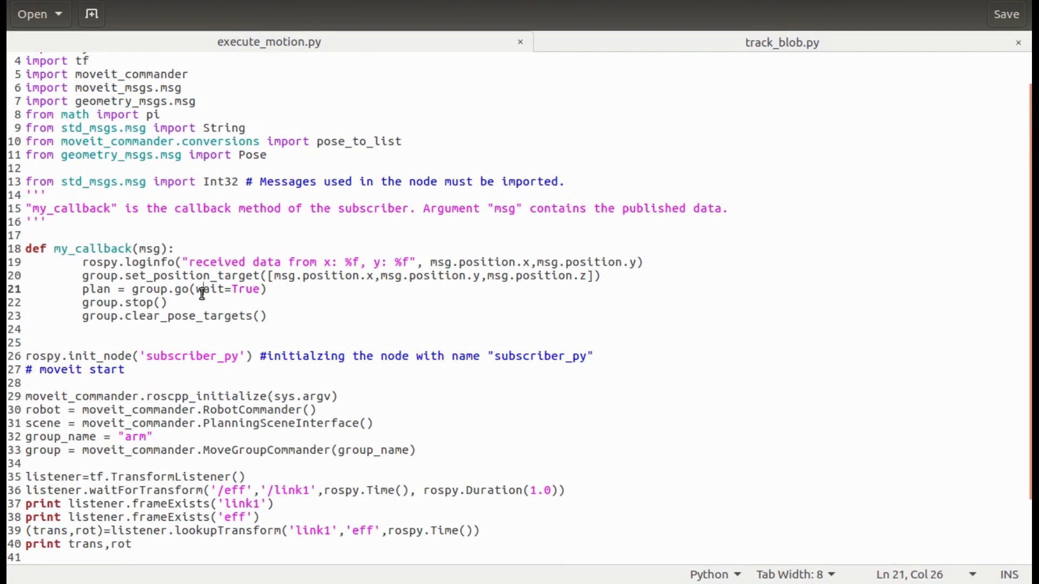
double_click(190, 276)
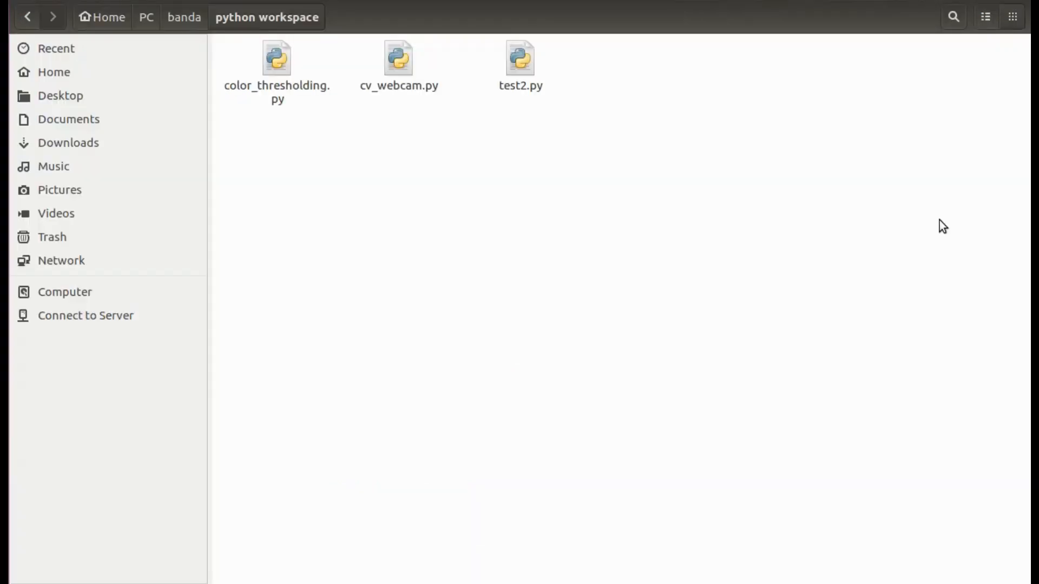
Open color_thresholding.py from the python workspace folder with gedit
click(275, 60)
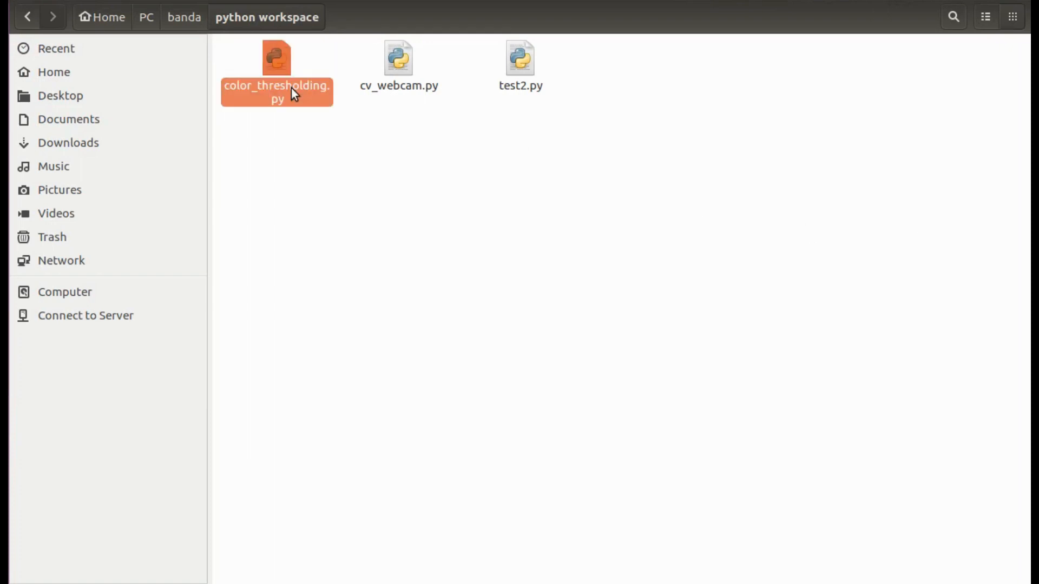
right_click(276, 86)
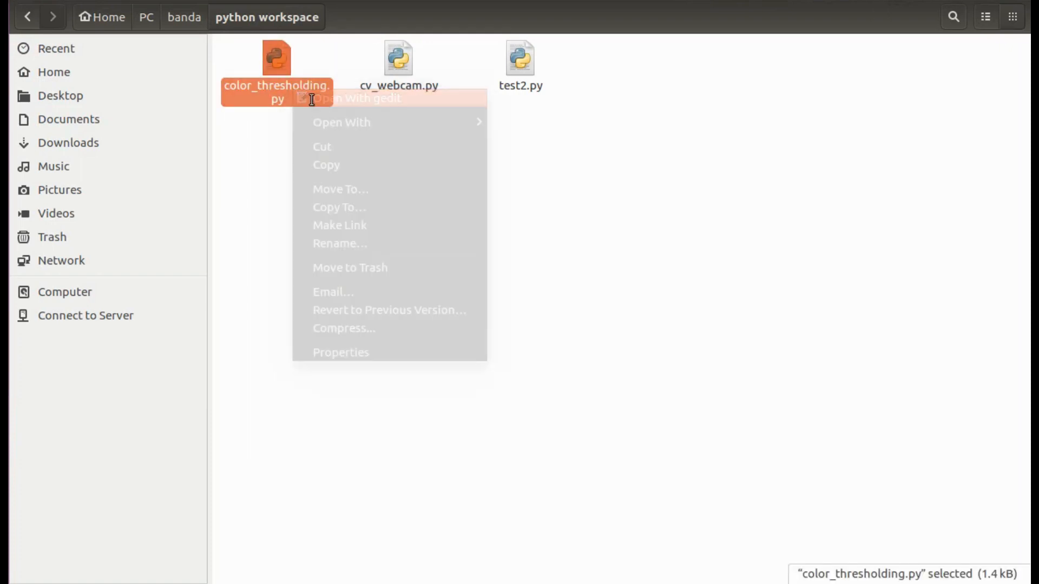
click(359, 98)
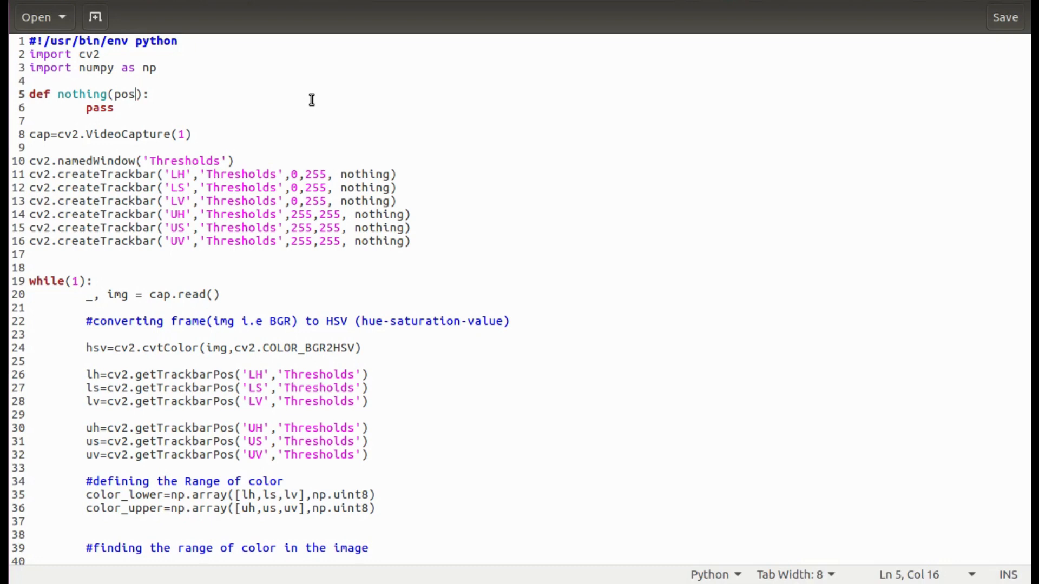
mouse_move(181, 146)
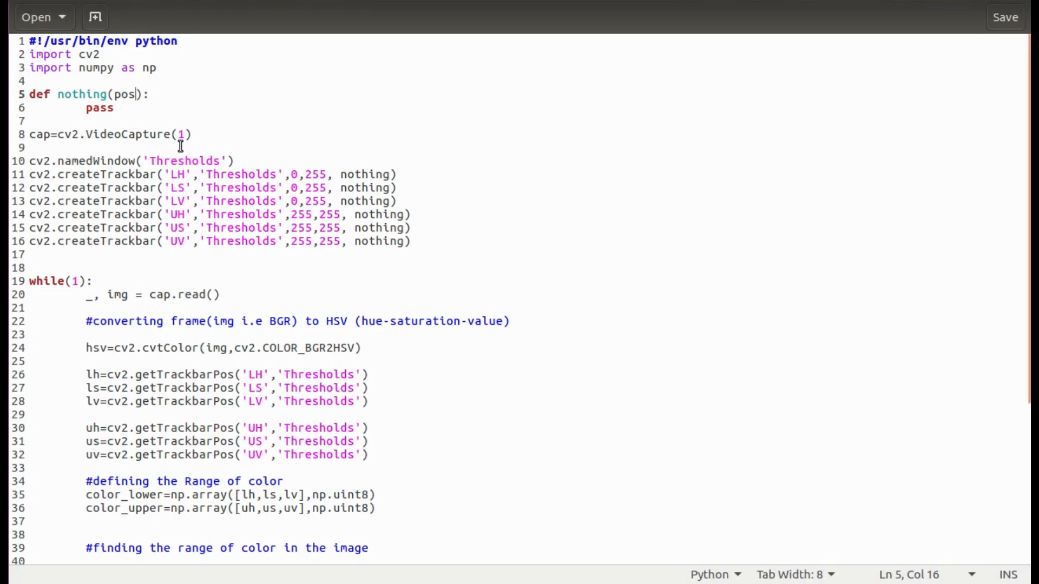
click(23, 144)
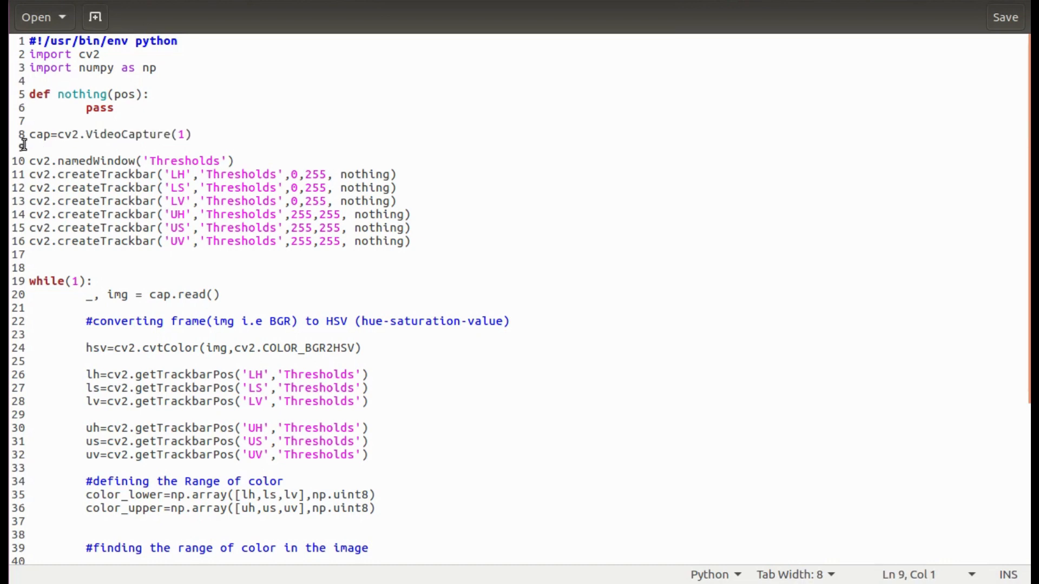
click(107, 161)
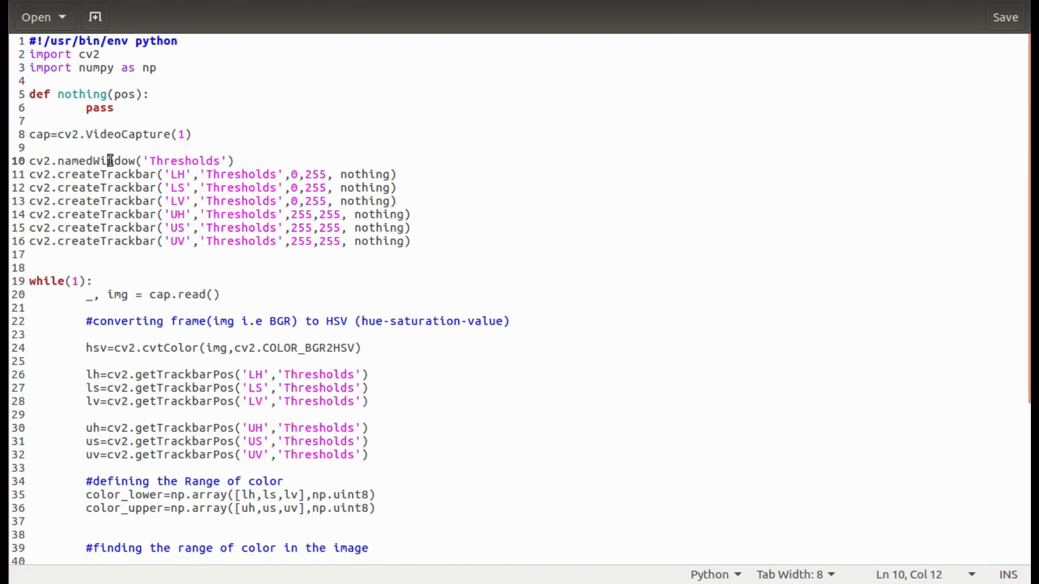
double_click(106, 175)
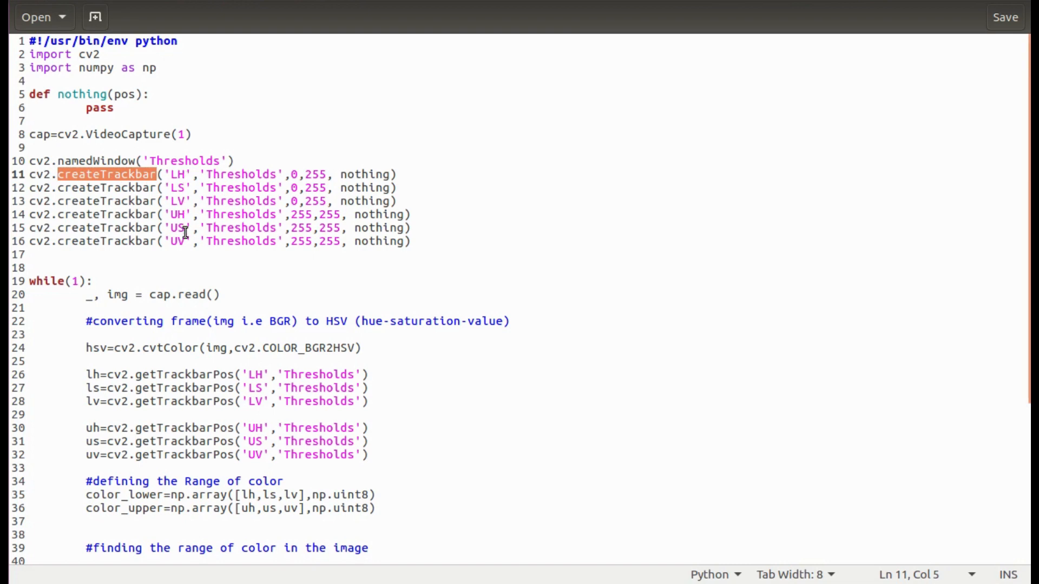
scroll(down, 3)
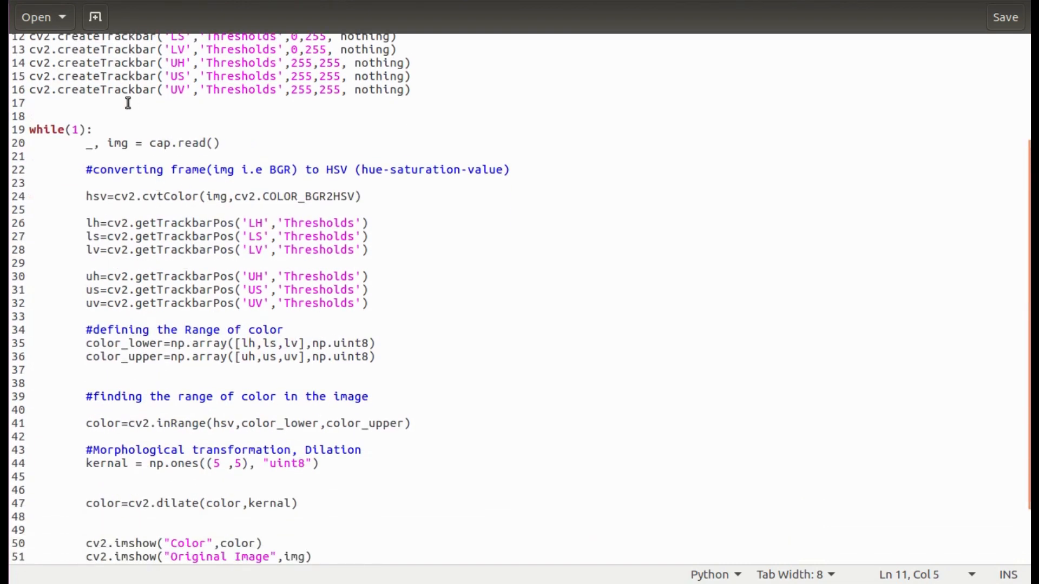
double_click(184, 223)
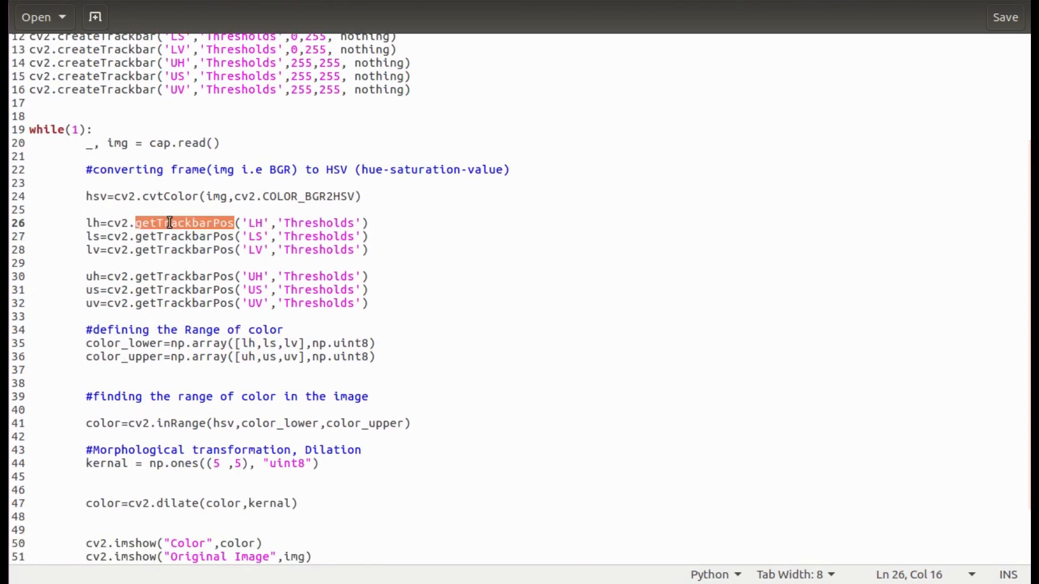
scroll(down, 3)
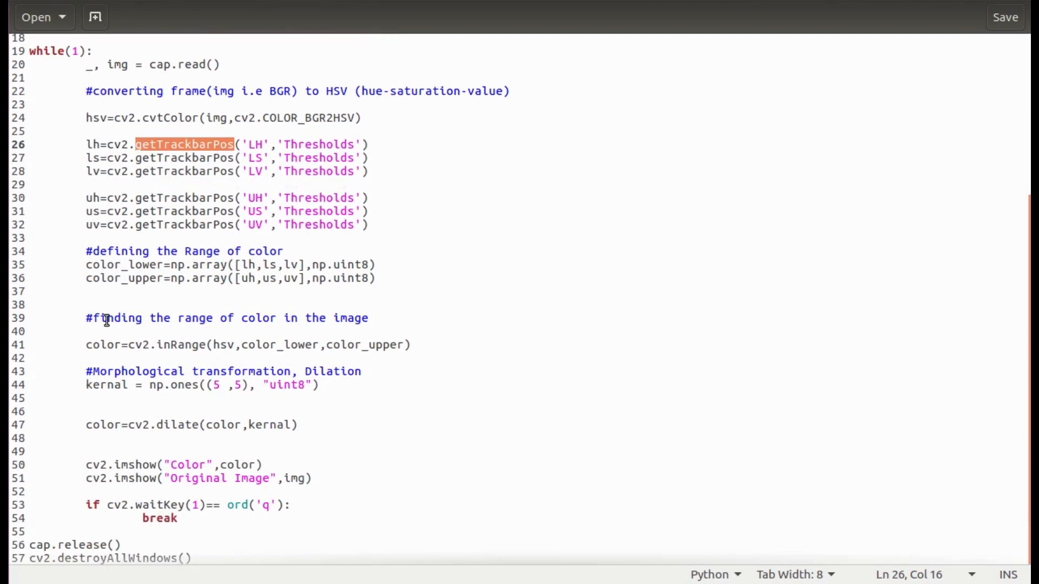
double_click(122, 264)
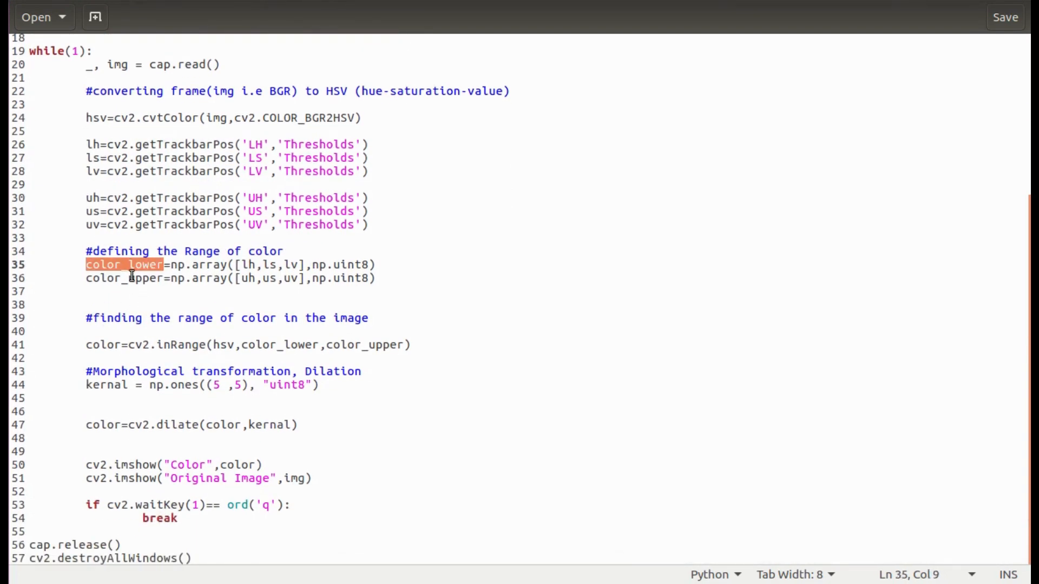
double_click(124, 278)
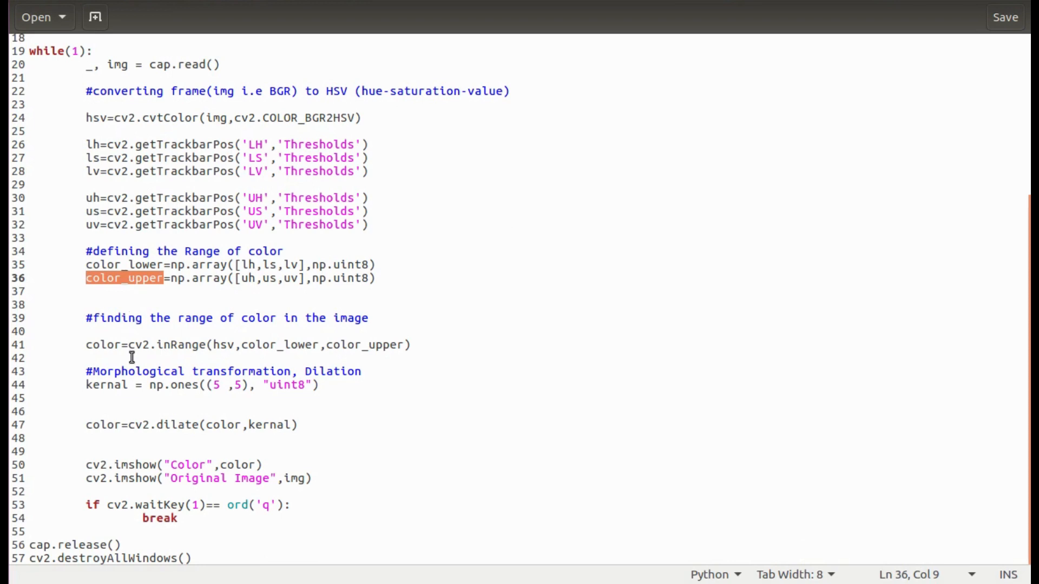
double_click(103, 344)
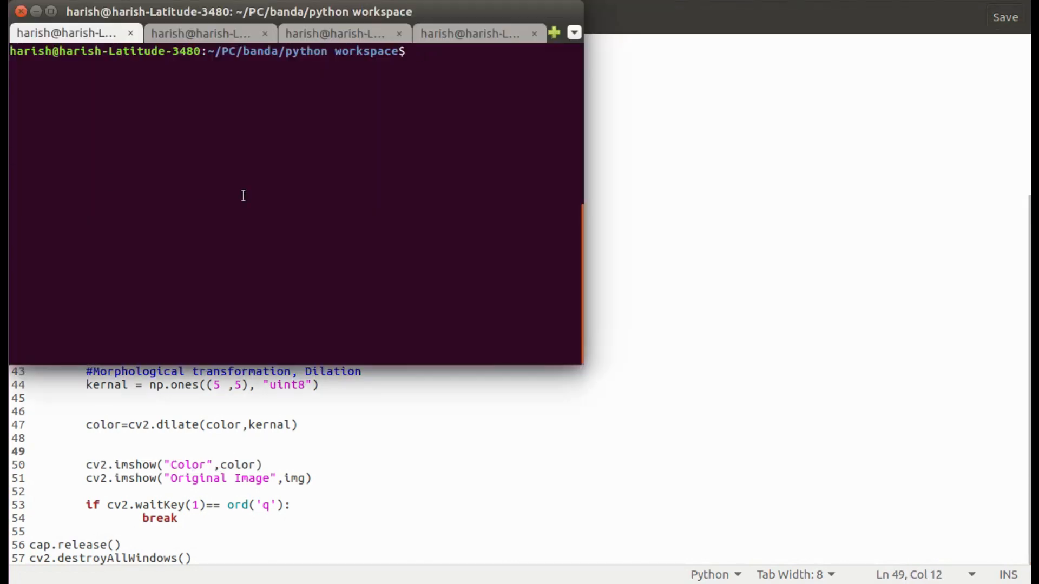
Run python color_thresholding.py to bring up the webcam, mask and trackbar windows
text(python col)
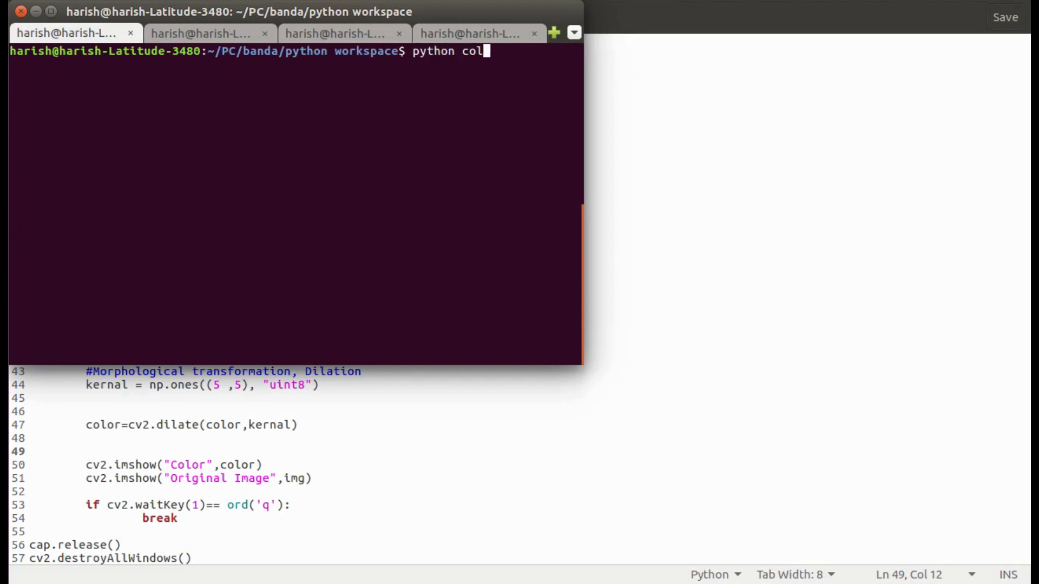
text(or_thresholding.py)
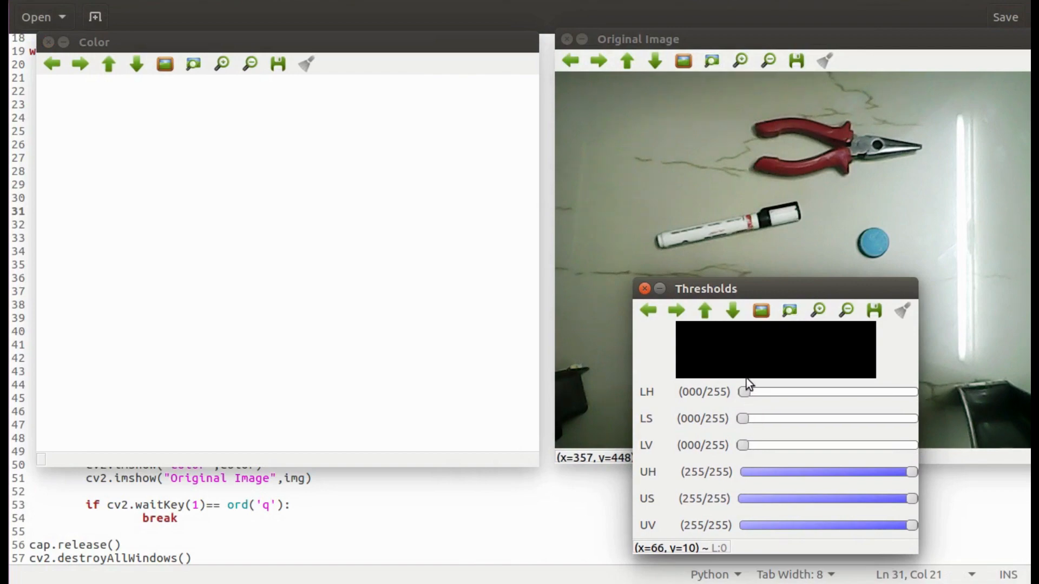
Raise the lower hue limit LH to about 94
drag(744, 392, 753, 392)
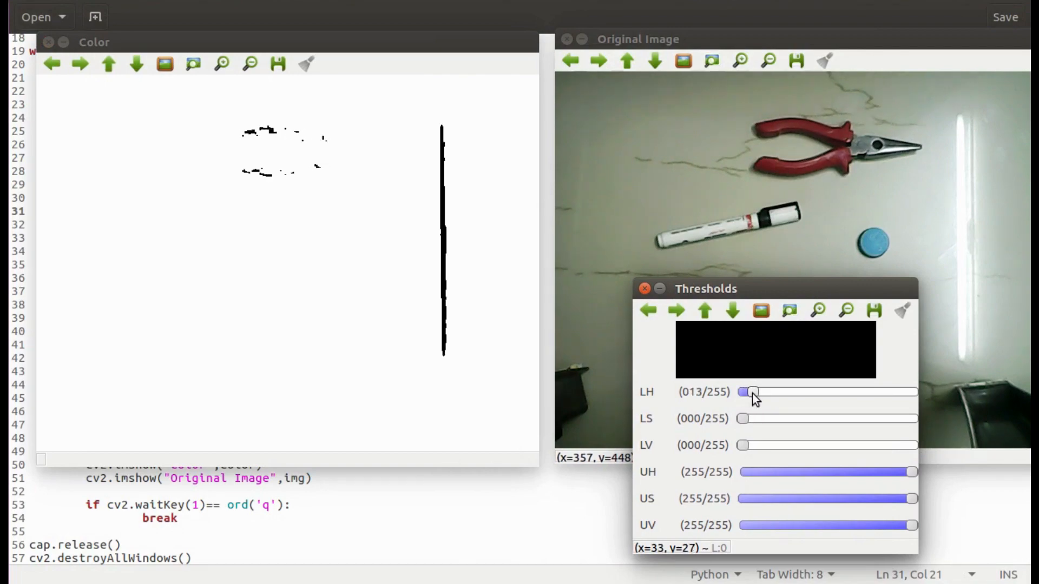
drag(743, 391, 768, 391)
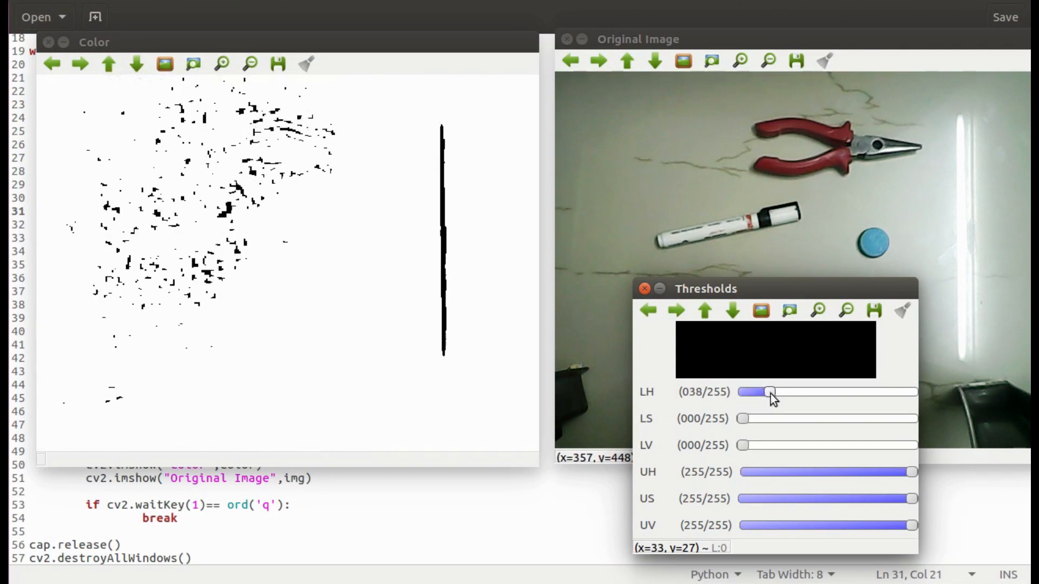
drag(768, 392, 807, 392)
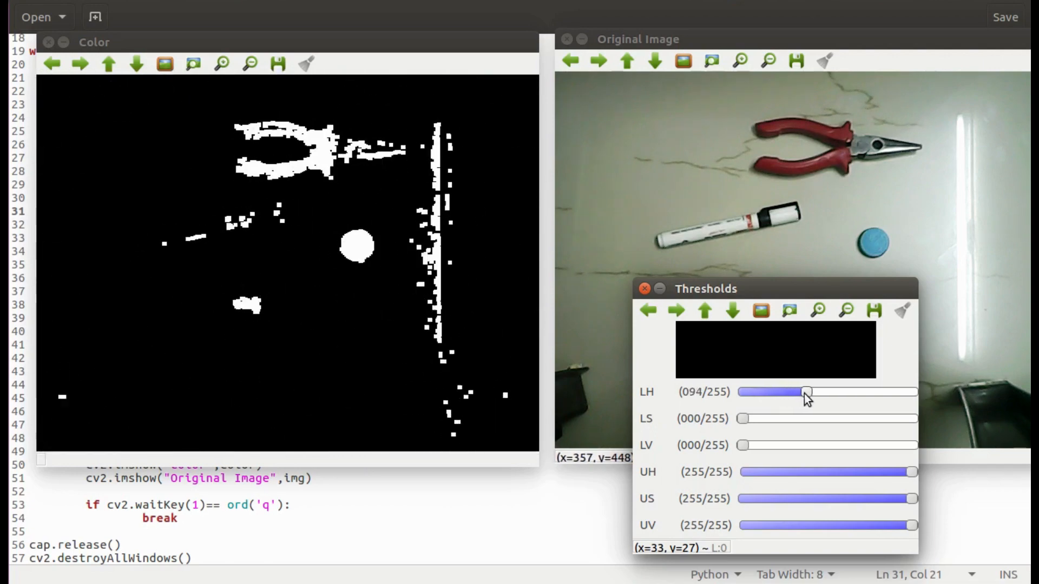
Raise the lower saturation limit LS past 52 to keep mainly the red pliers handles
drag(740, 419, 749, 419)
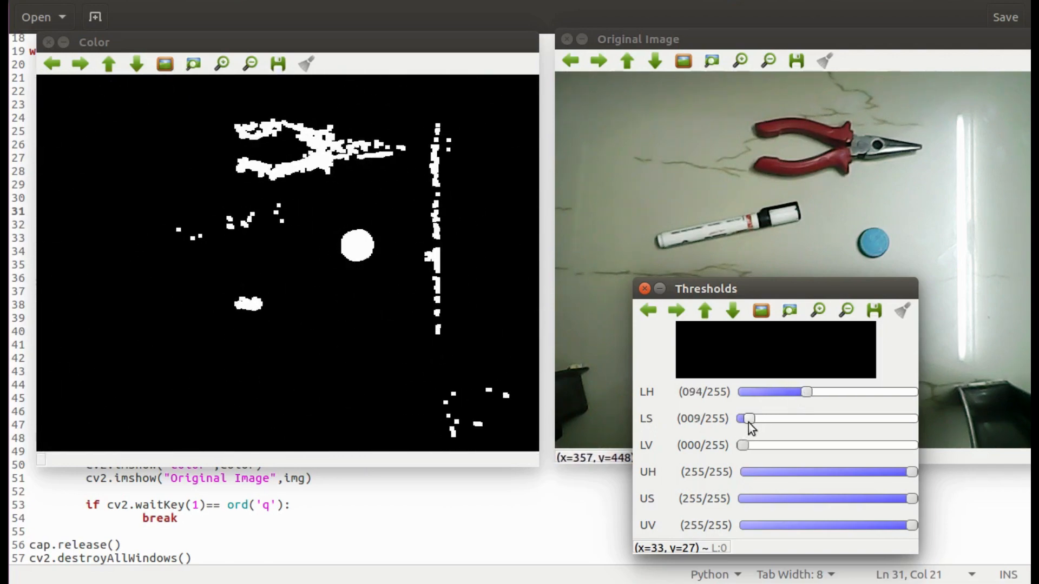
drag(748, 417, 776, 417)
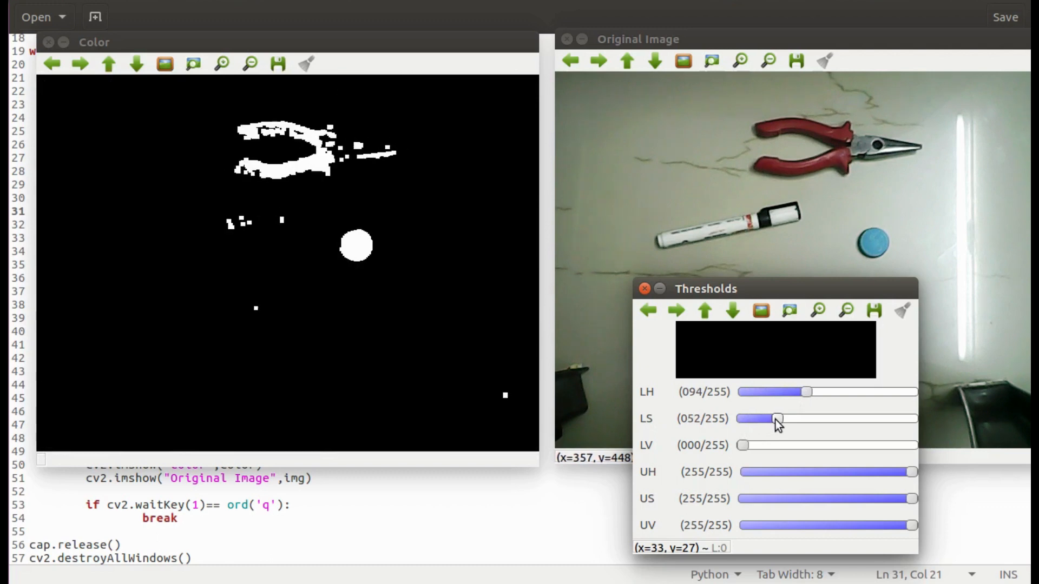
drag(777, 419, 831, 418)
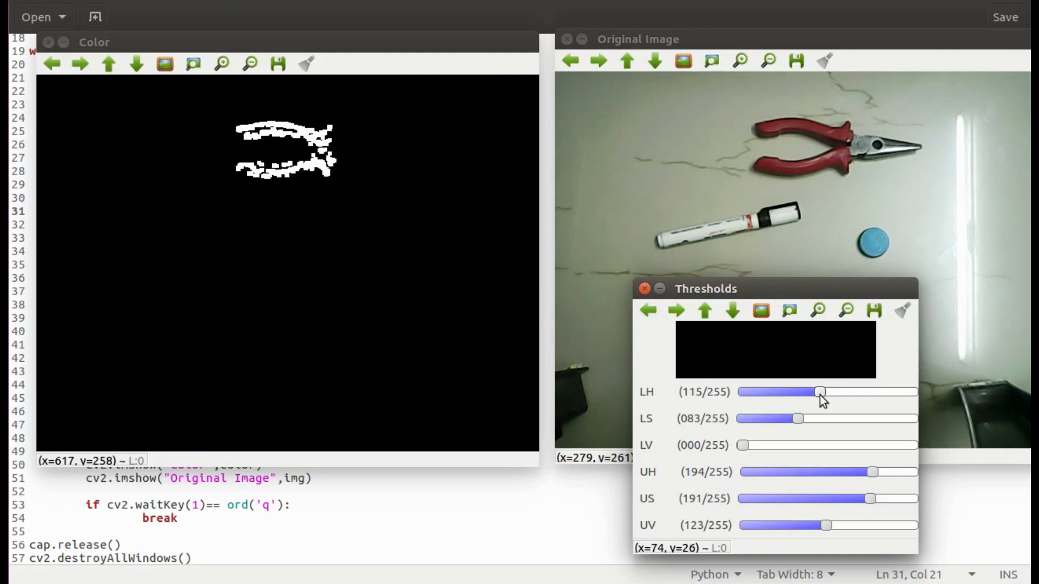
Drag the LH slider lower so the mask isolates the red pliers' handles
drag(870, 471, 795, 472)
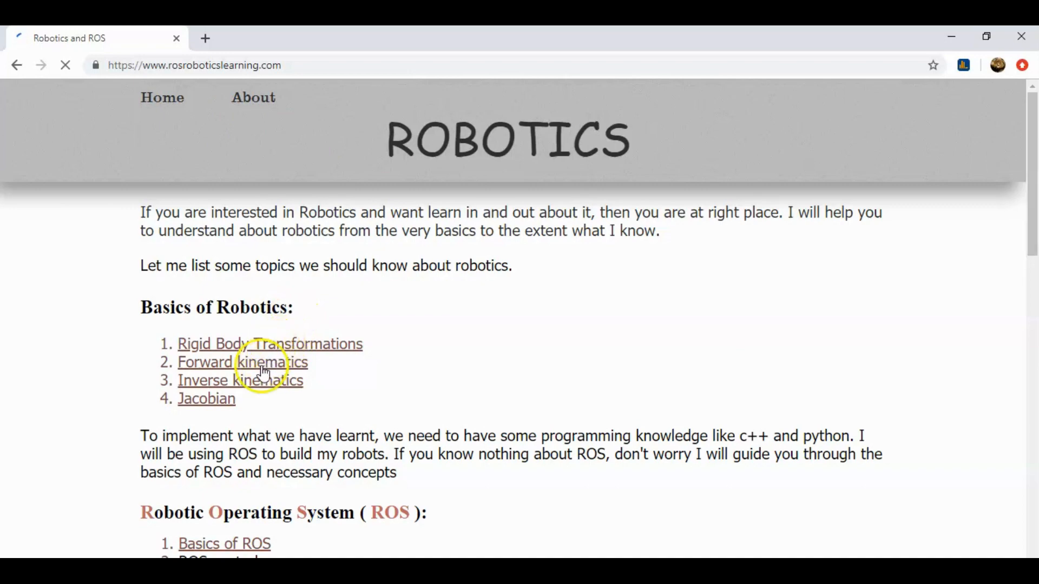
Scroll down the homepage to the ROS and Advanced Robotics topic lists
scroll(down, 3)
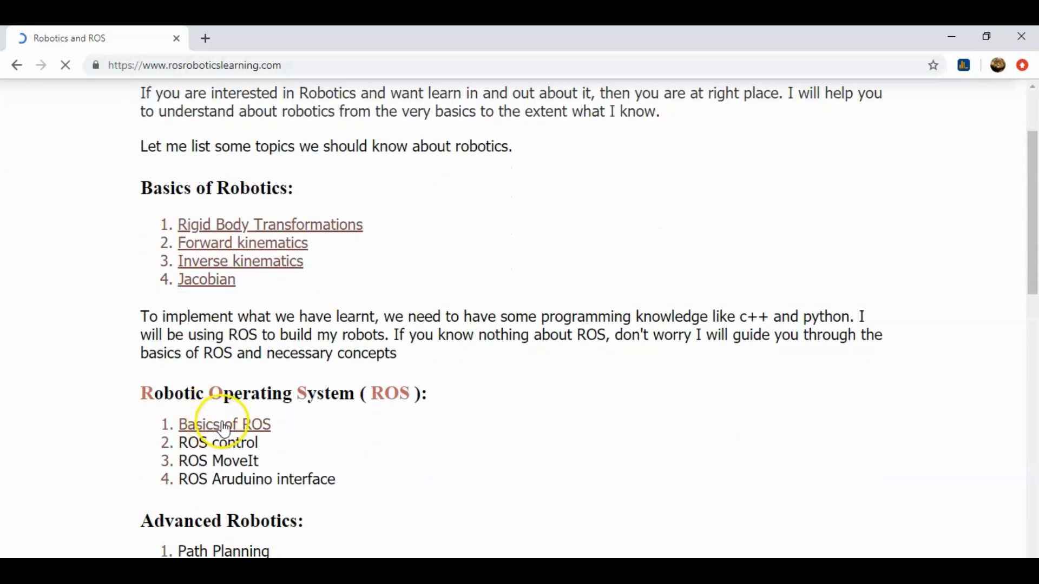